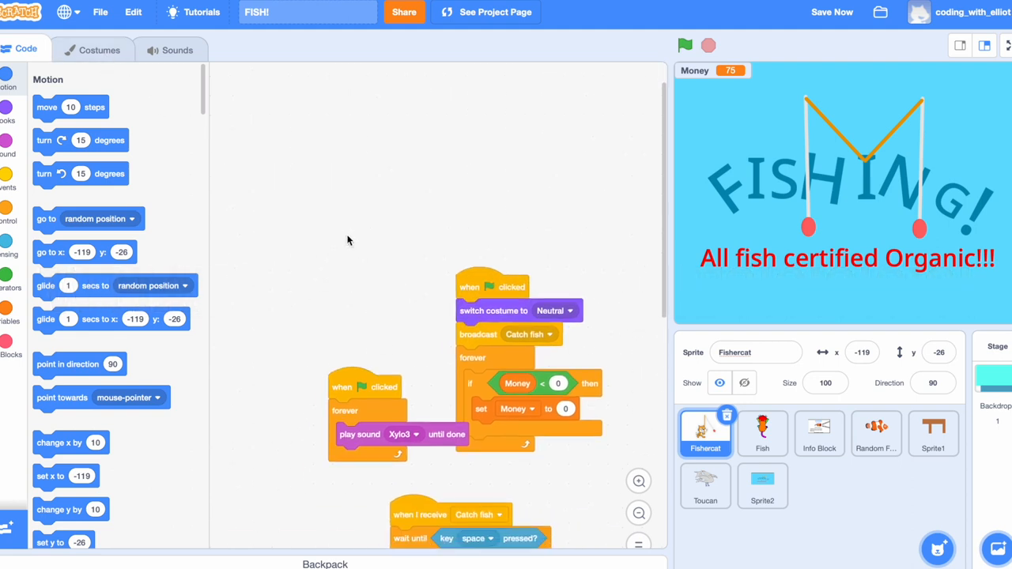
- Browse the Fishercat's Rod throw, Rod throw2 and next rod throw costumes
left_click(100, 49)
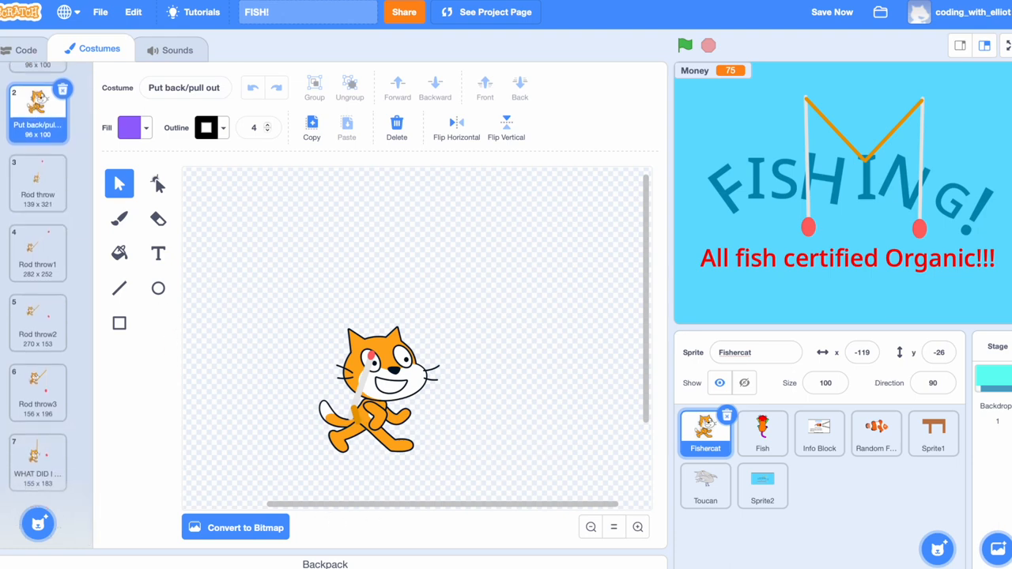
left_click(38, 180)
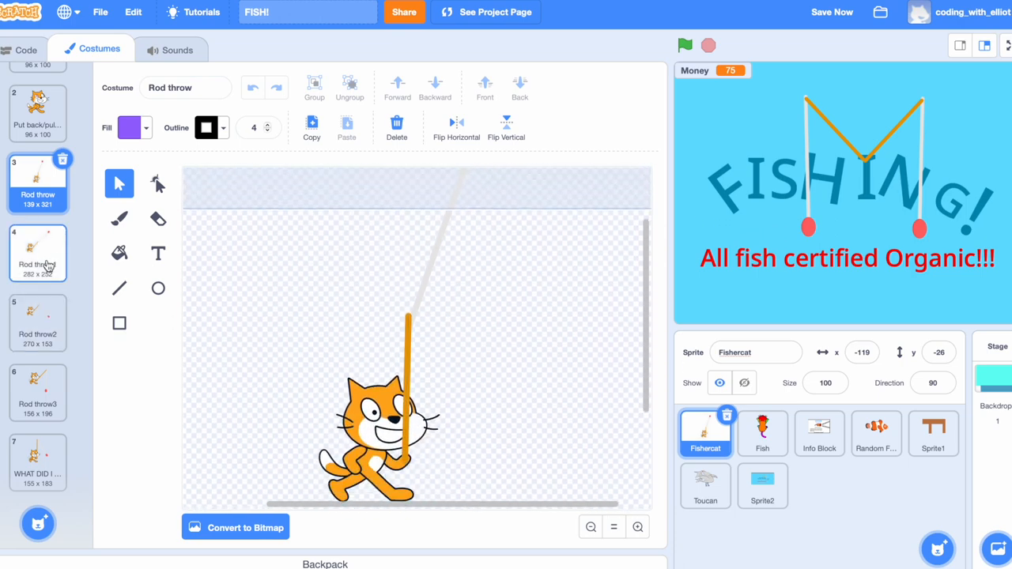
left_click(38, 323)
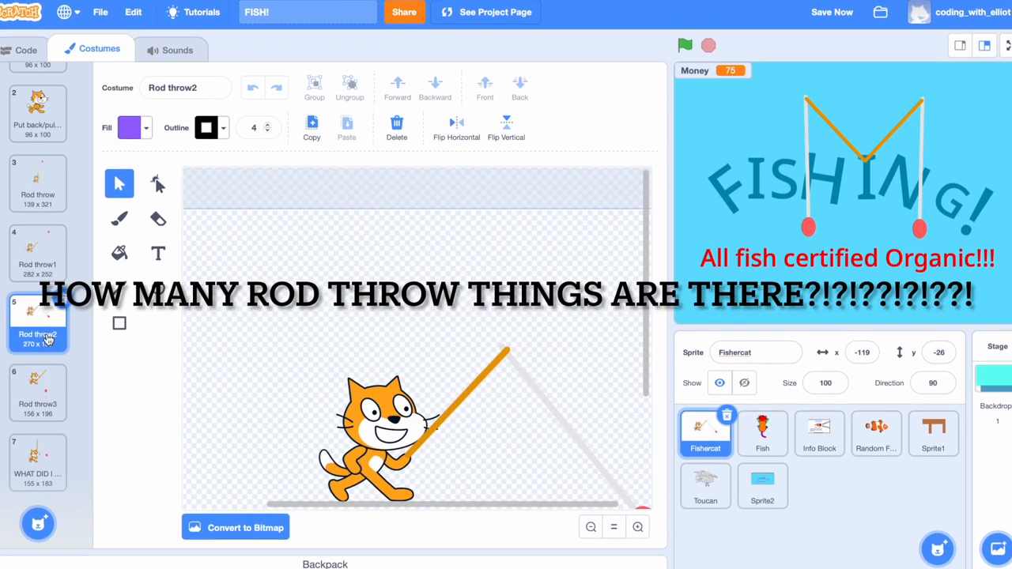
left_click(38, 462)
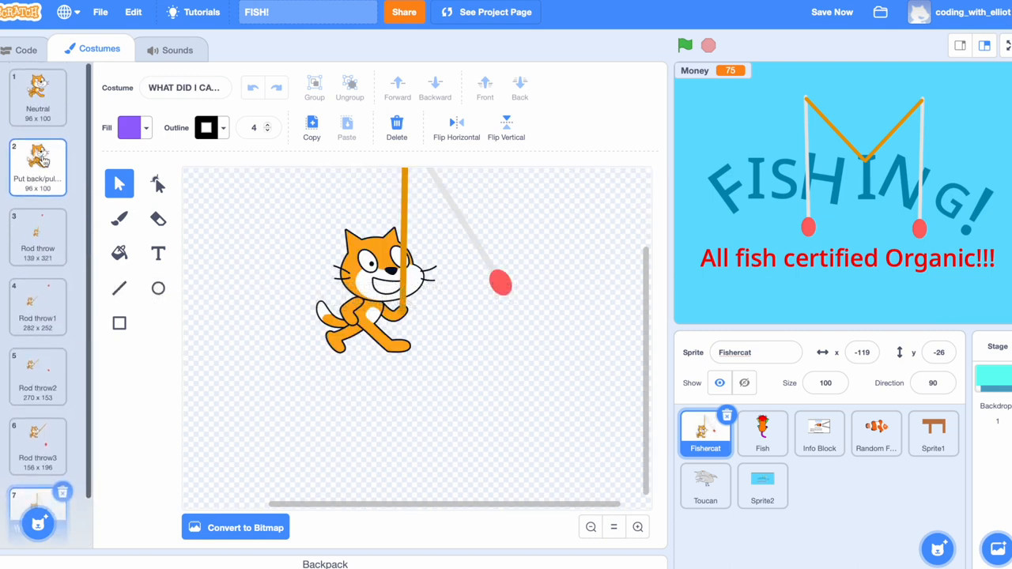
- Reveal the Fishercat's Catch fish script, then return to its costumes showing WHAT DID I CATCH?
left_click(26, 49)
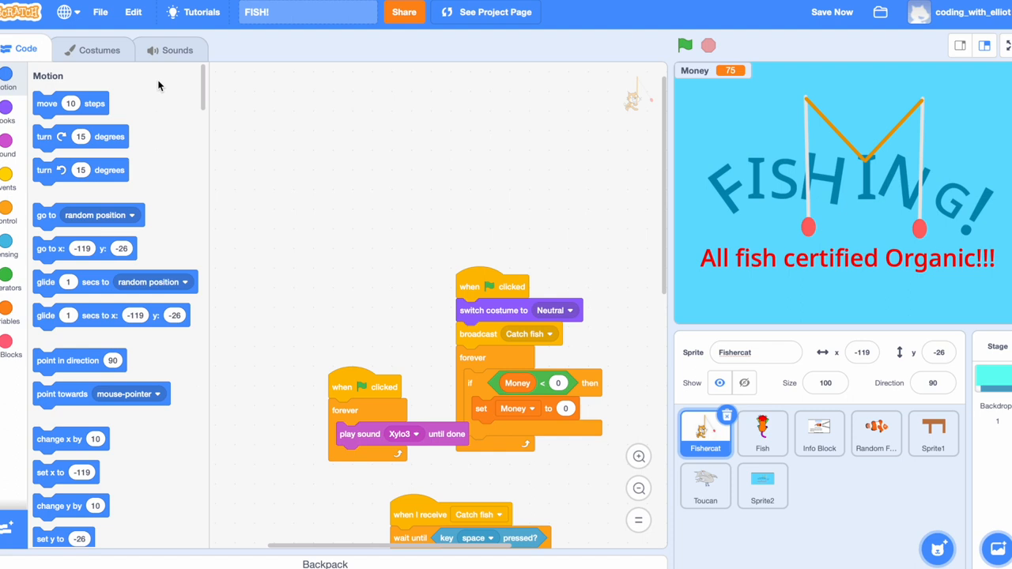
scroll("down", 3)
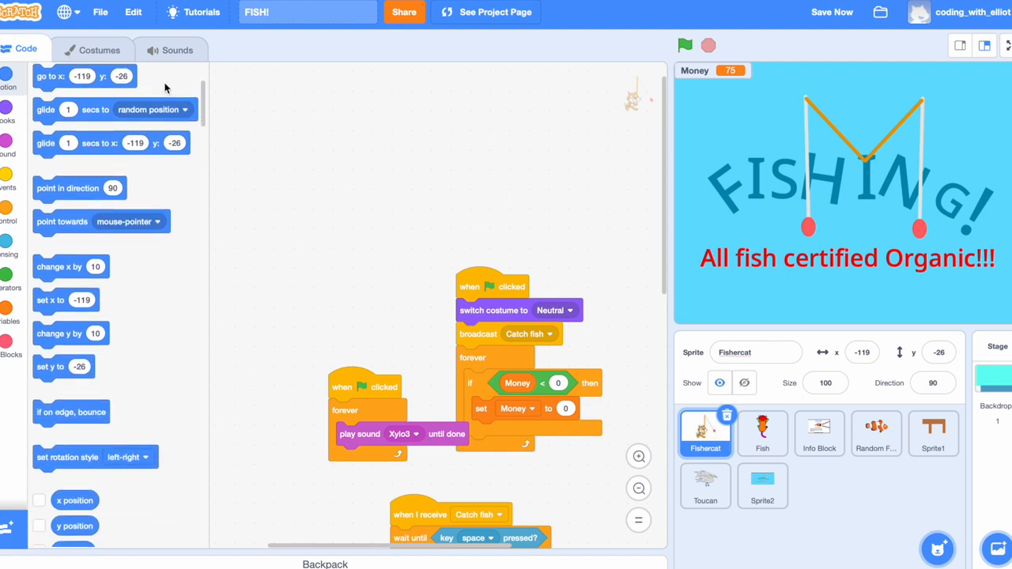
scroll("down", 3)
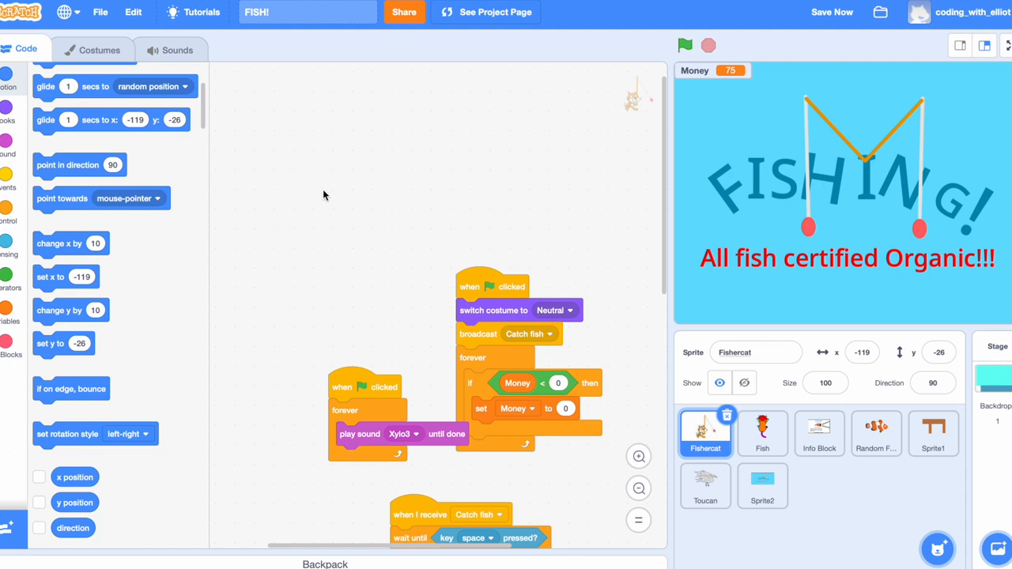
mouse_move(397, 491)
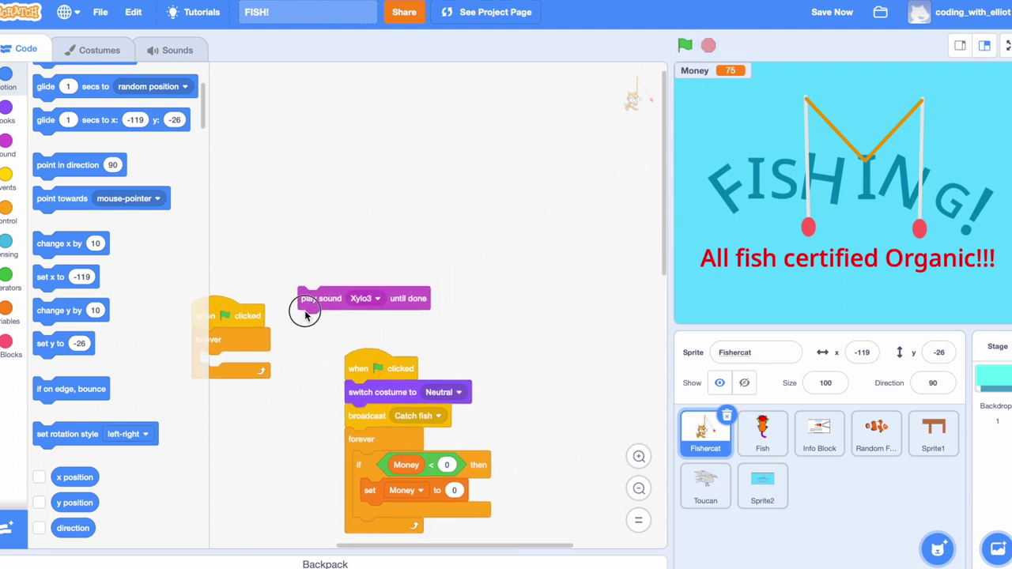
left_click_drag(323, 297, 378, 324)
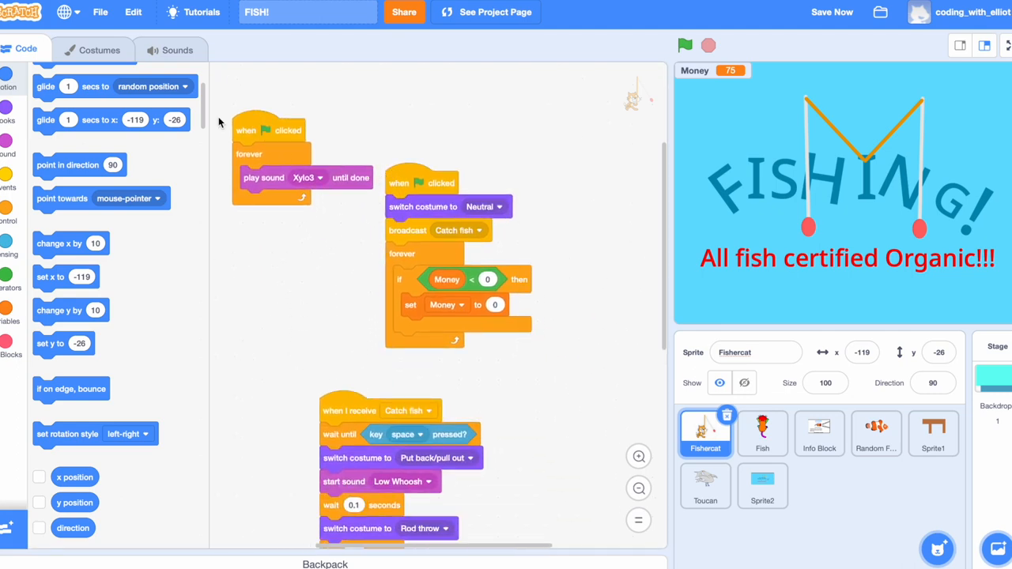
left_click(100, 49)
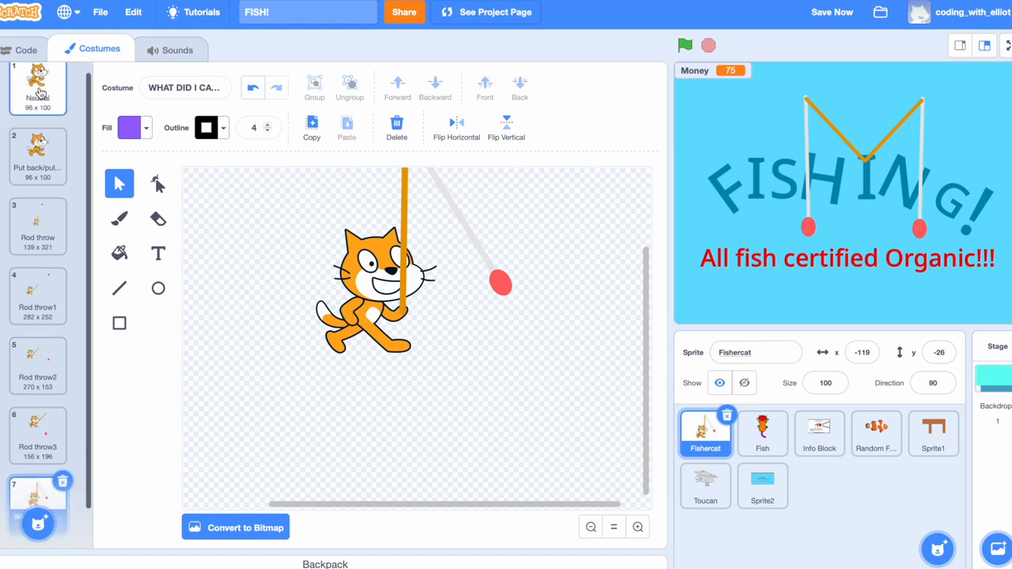
- Show the Fishercat's green-flag scripts and catch-fish sequence again
left_click(19, 47)
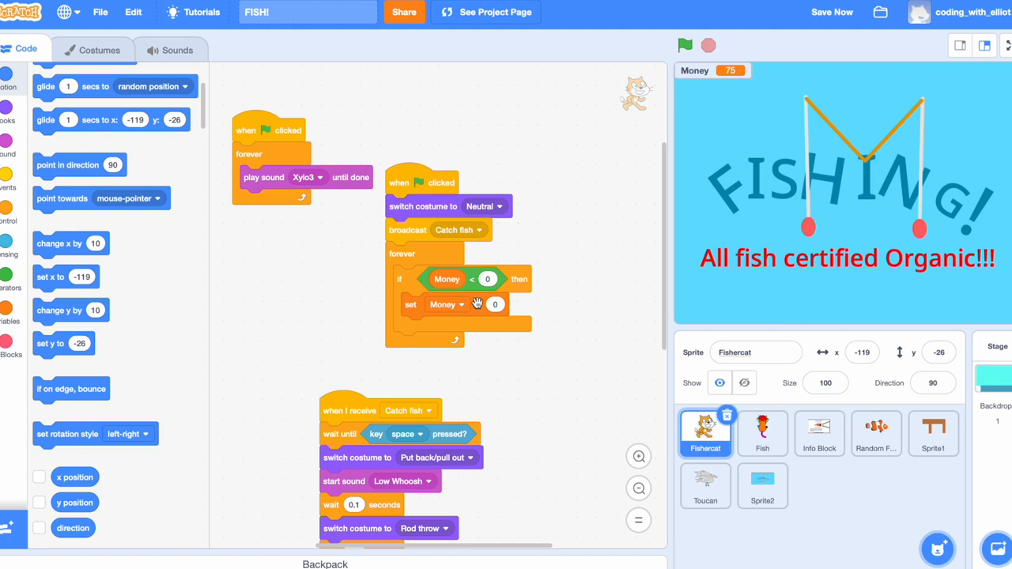
mouse_move(733, 315)
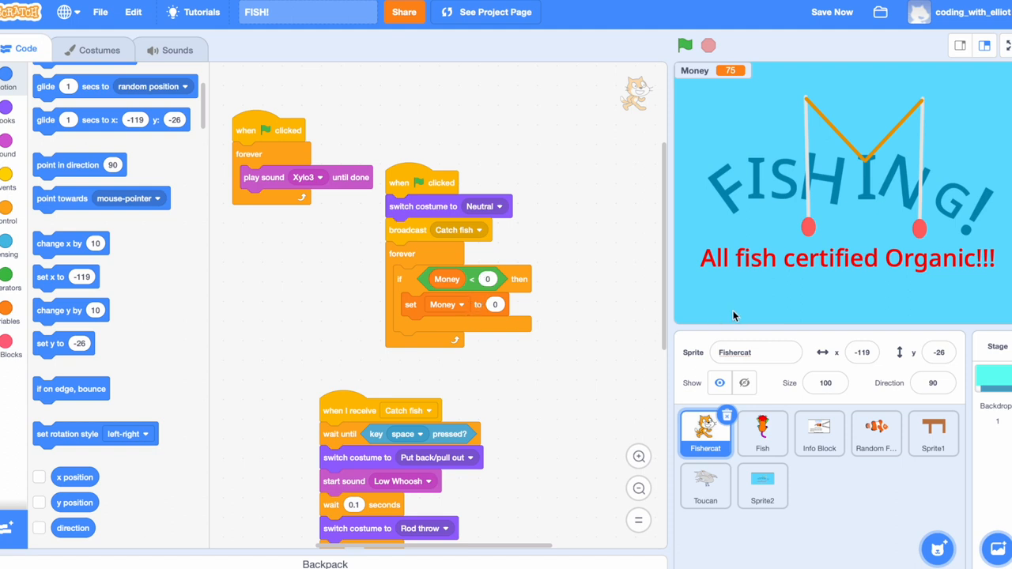
mouse_move(715, 301)
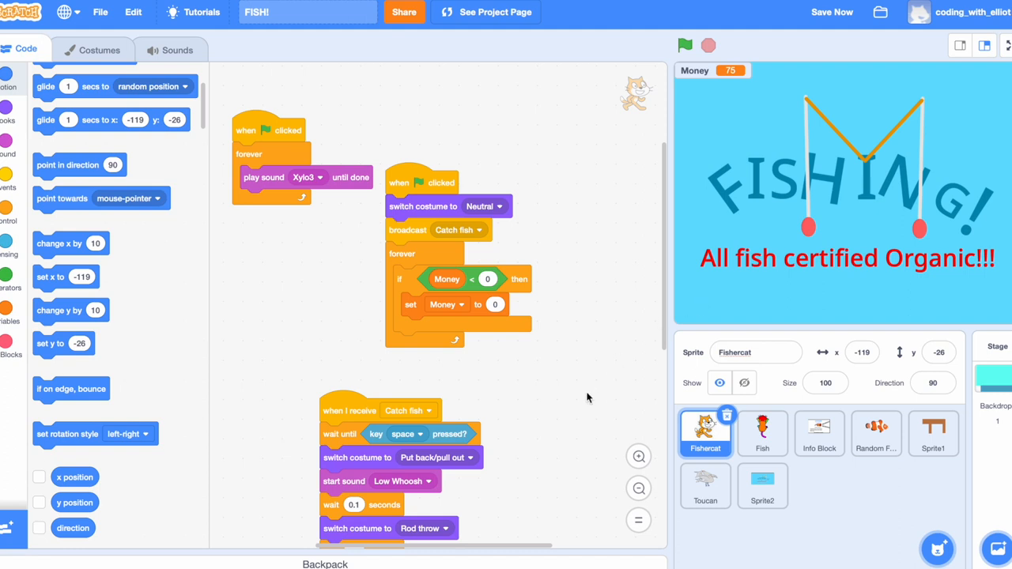
scroll("down", 3)
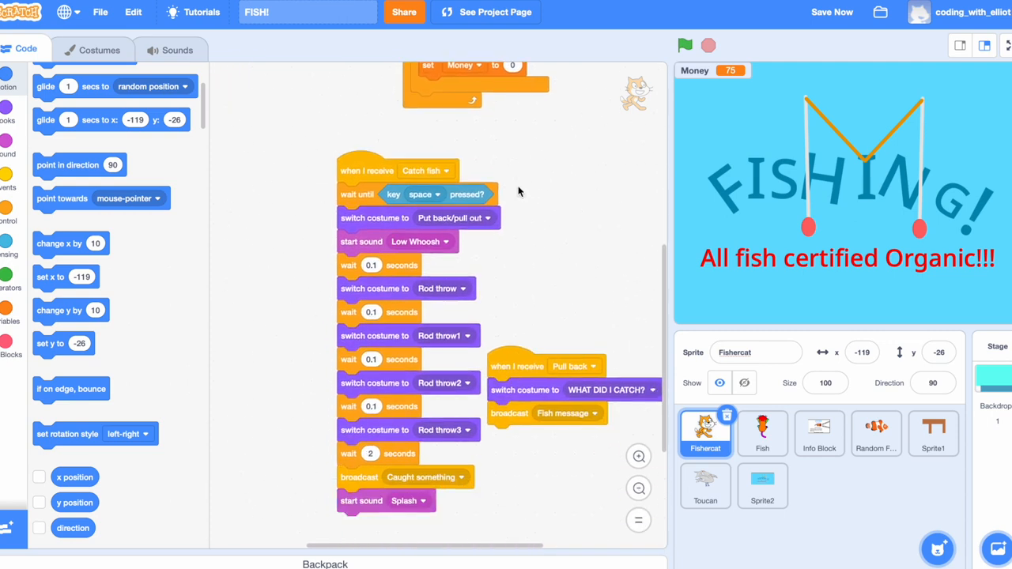
mouse_move(547, 220)
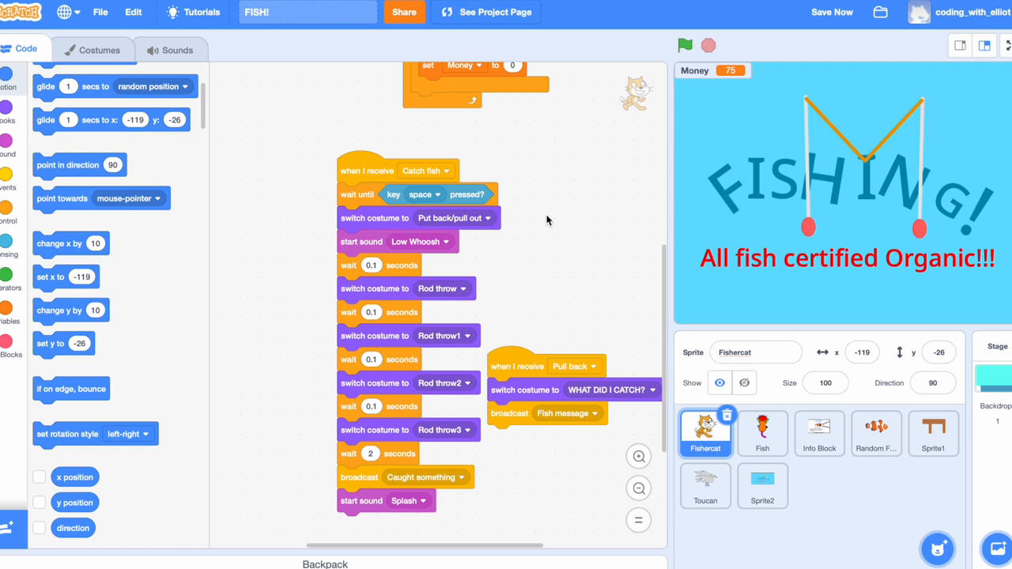
mouse_move(386, 103)
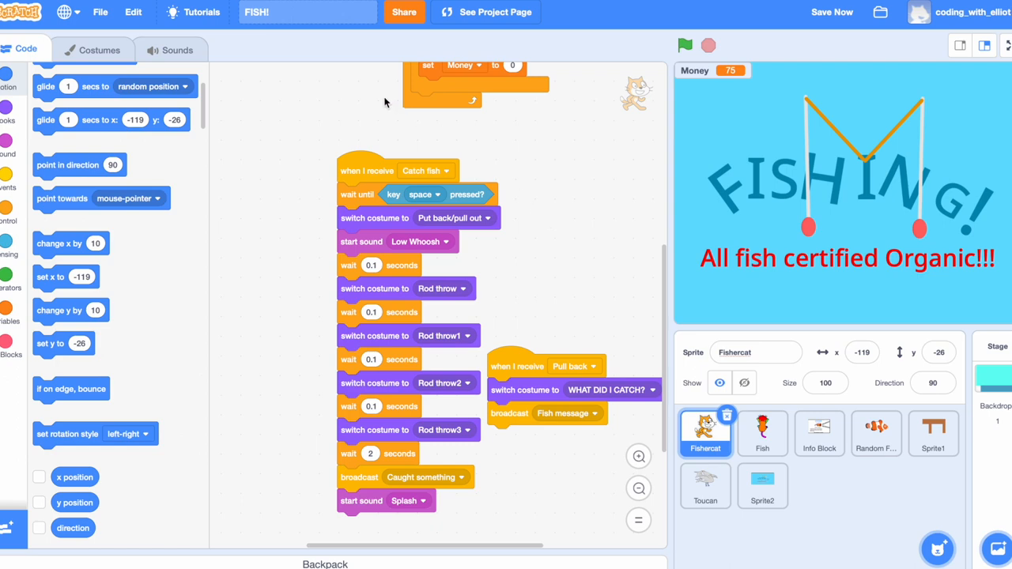
left_click(833, 11)
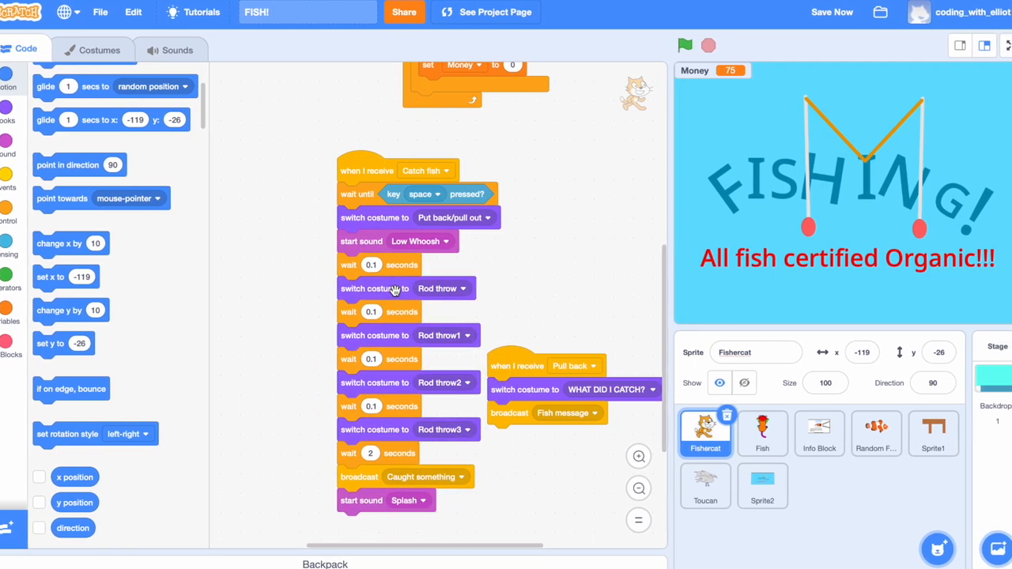
mouse_move(373, 309)
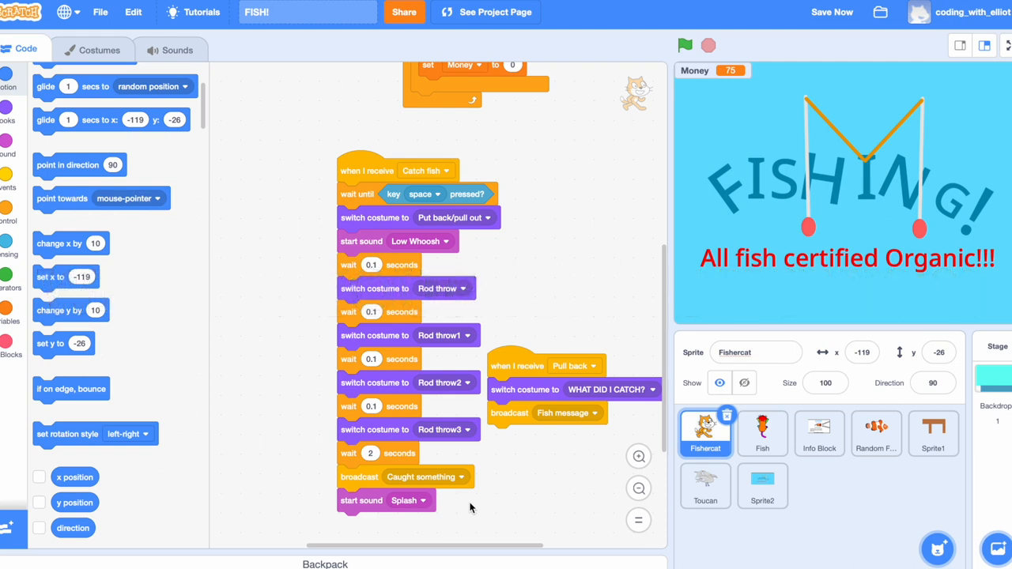
mouse_move(383, 506)
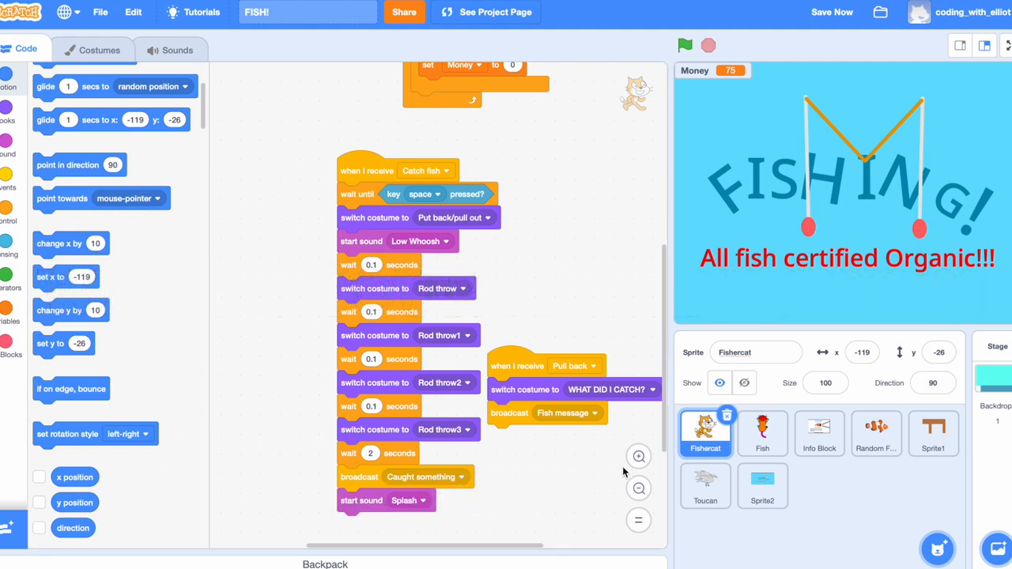
left_click(762, 433)
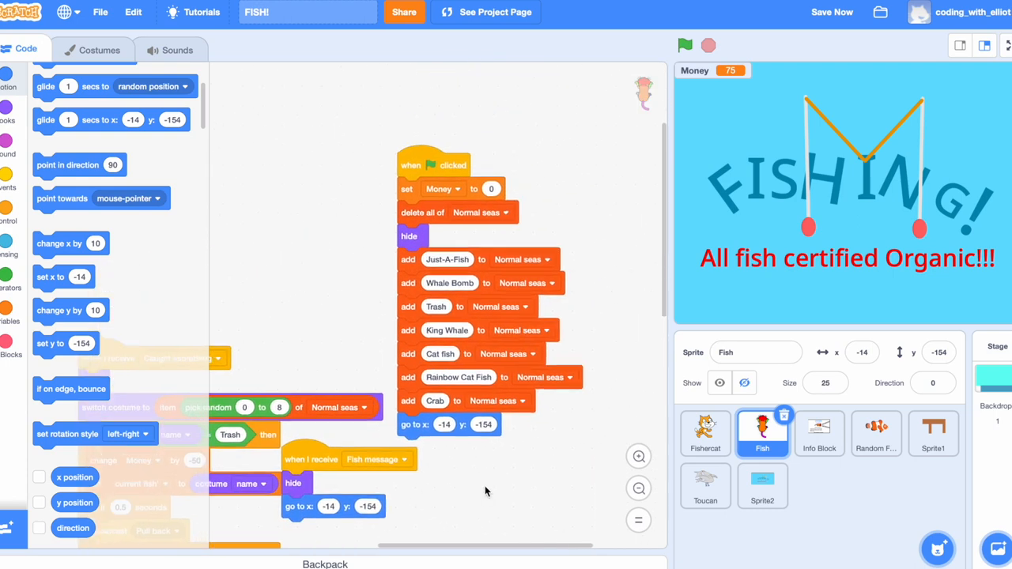
mouse_move(440, 237)
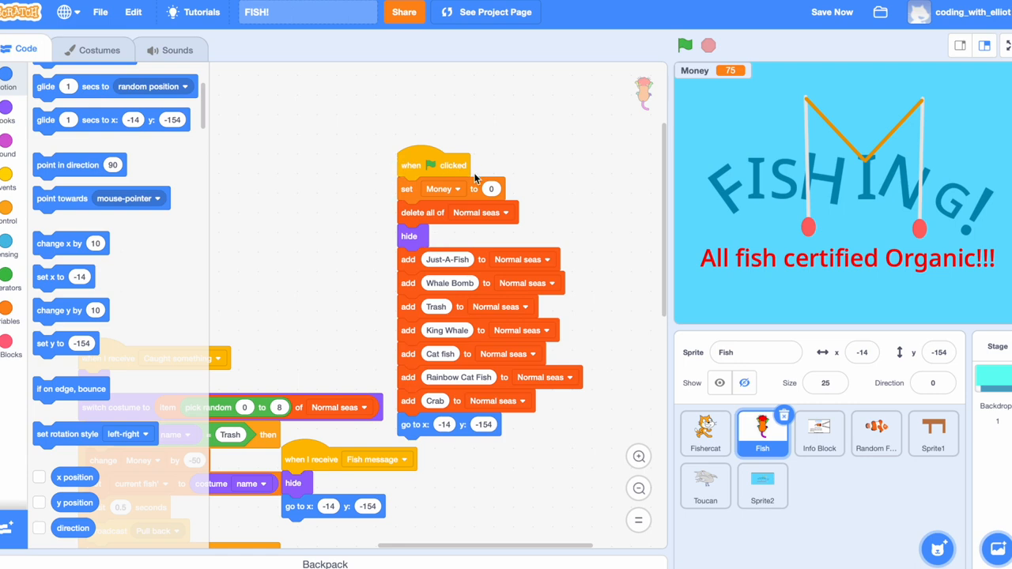
mouse_move(521, 249)
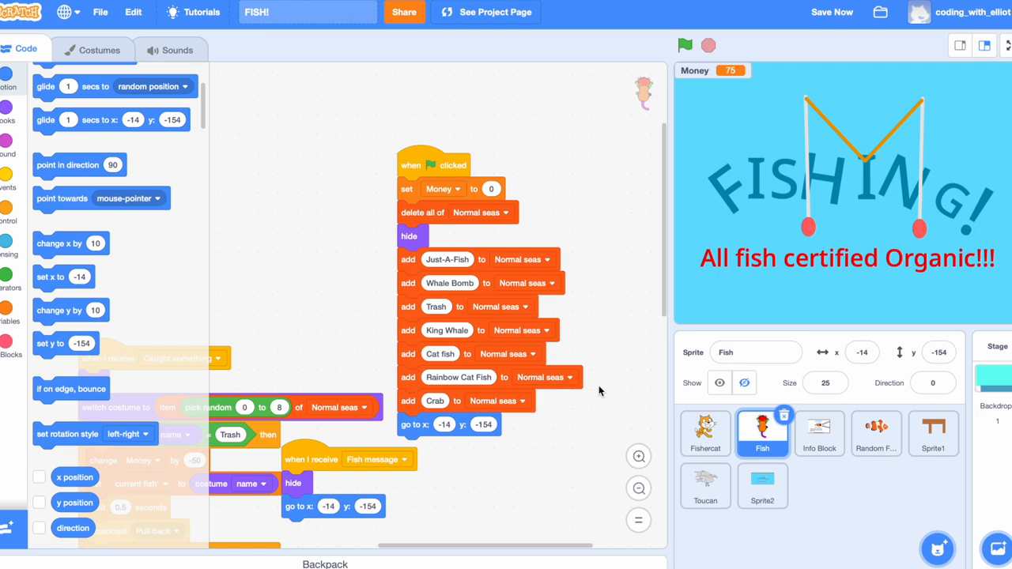
mouse_move(579, 441)
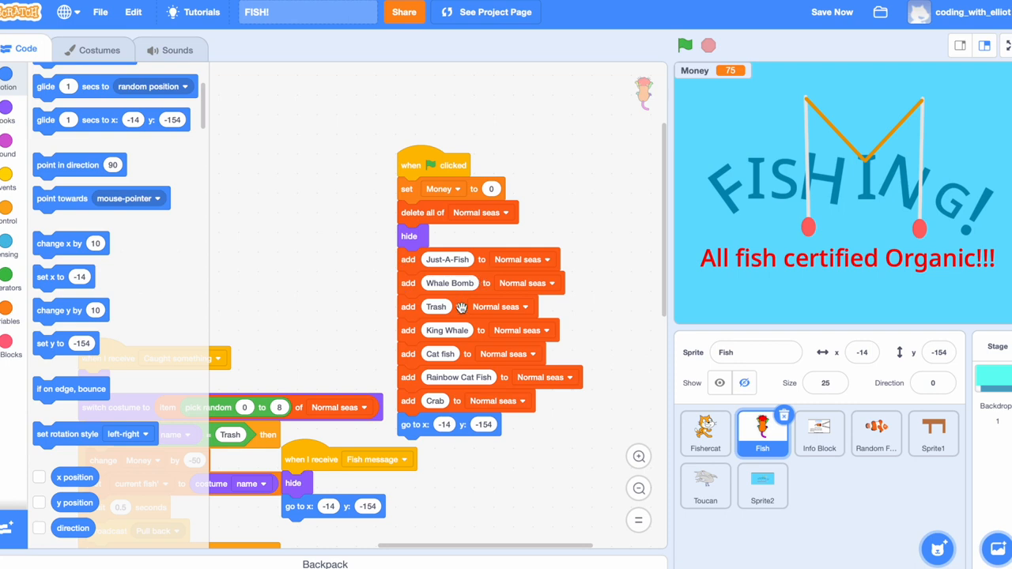
mouse_move(457, 385)
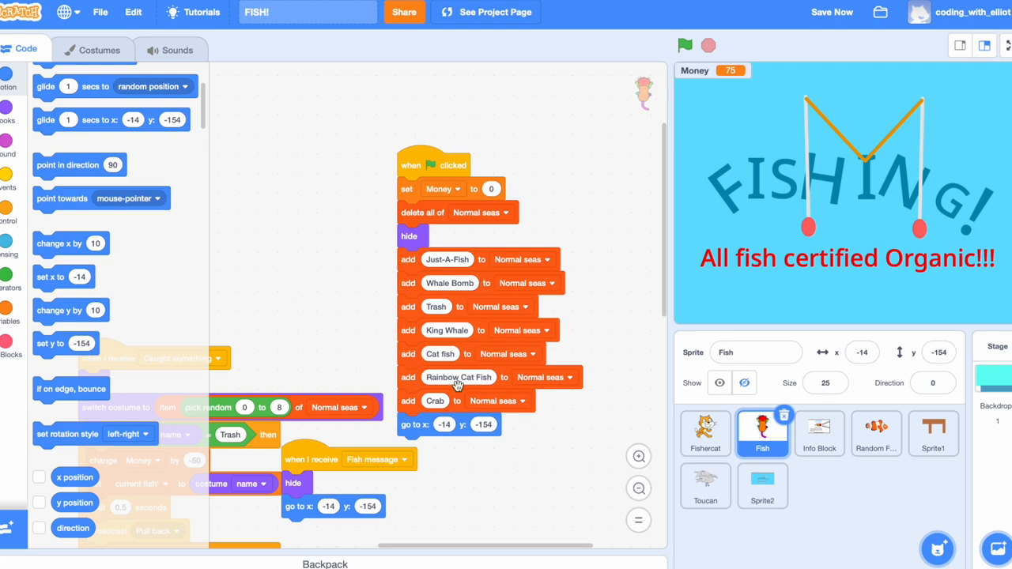
mouse_move(544, 228)
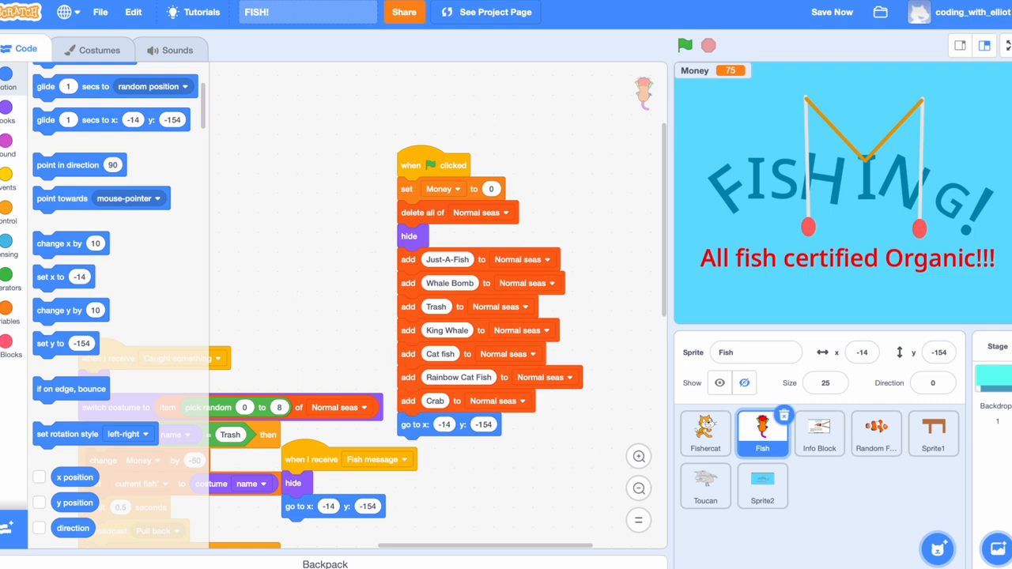
- Browse the Fish sprite's King Whale, Trash and Crab costumes, ending on Crab
left_click(98, 47)
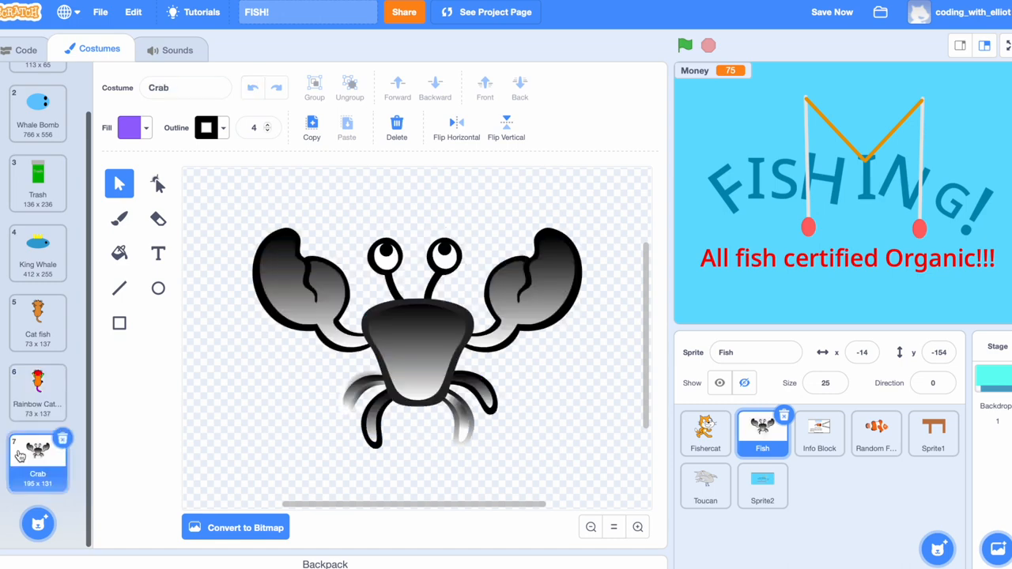
left_click(38, 323)
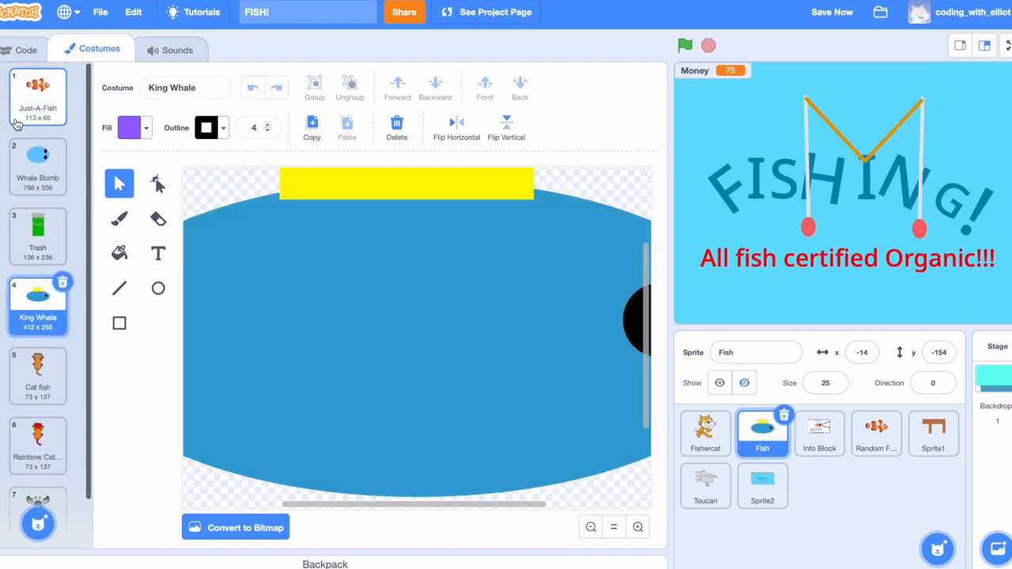
left_click(38, 229)
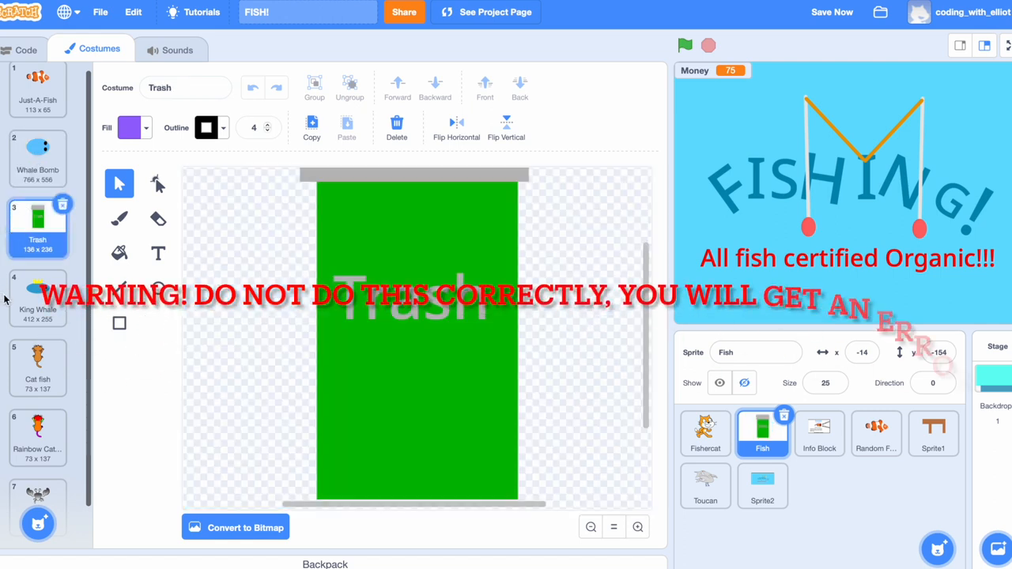
left_click(37, 364)
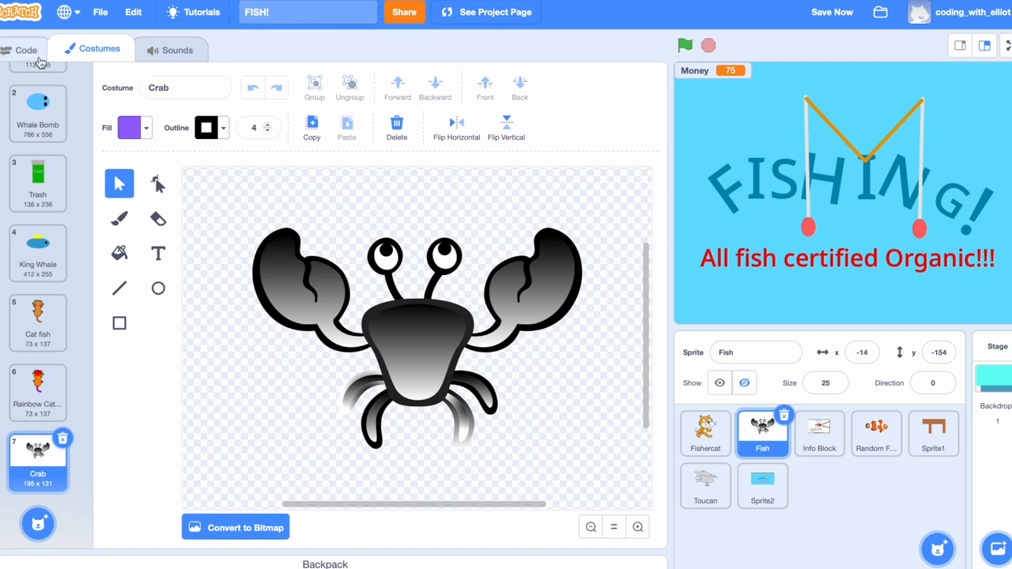
- Make Trash the Fish sprite's current costume, return to its catch script and save the project
left_click(25, 49)
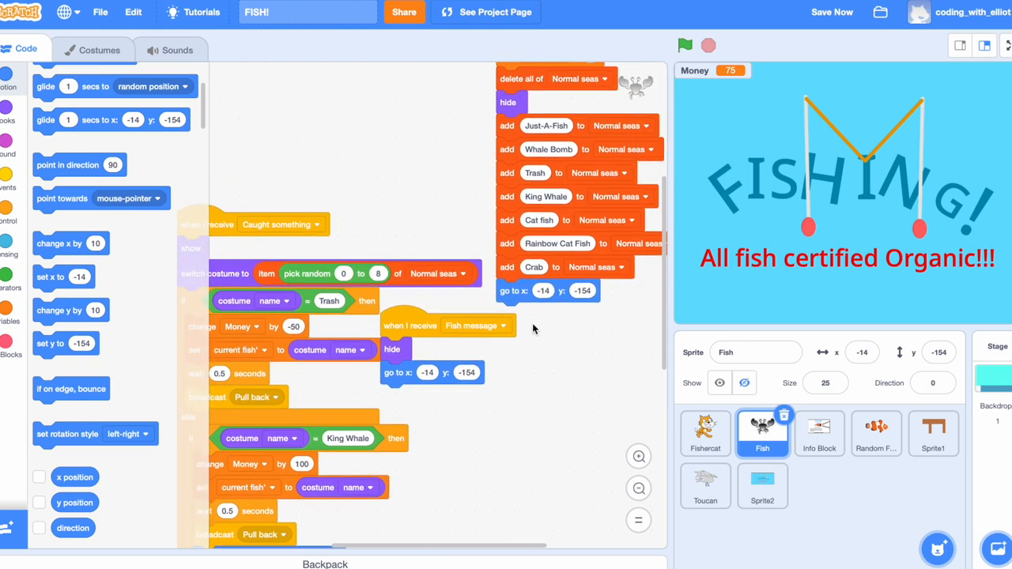
mouse_move(506, 149)
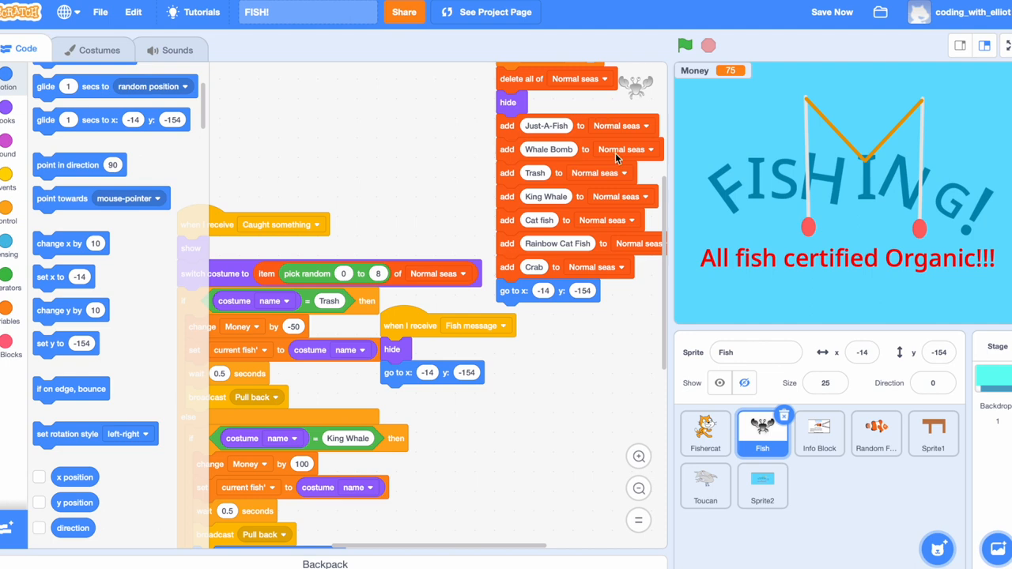
mouse_move(627, 218)
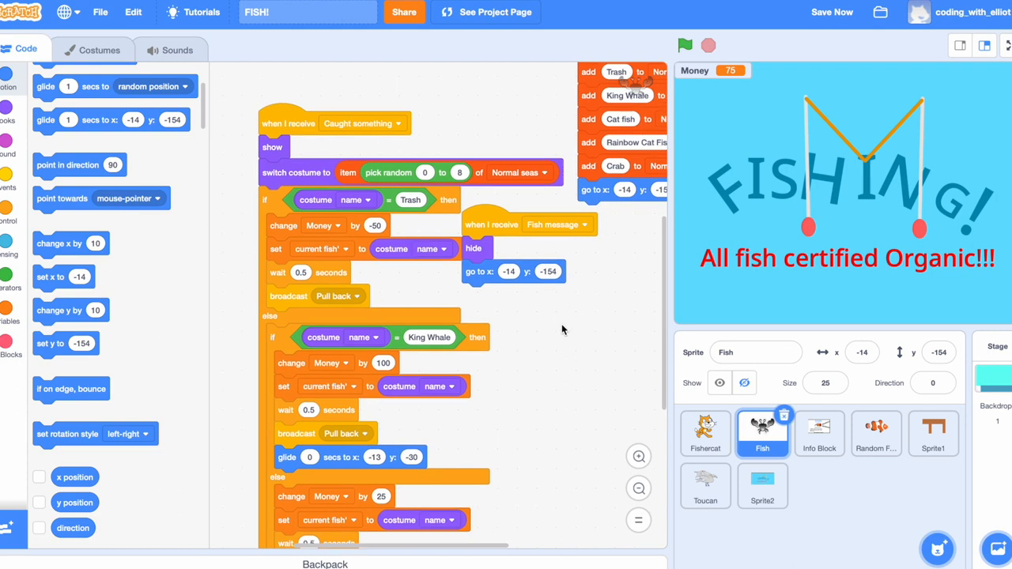
mouse_move(433, 199)
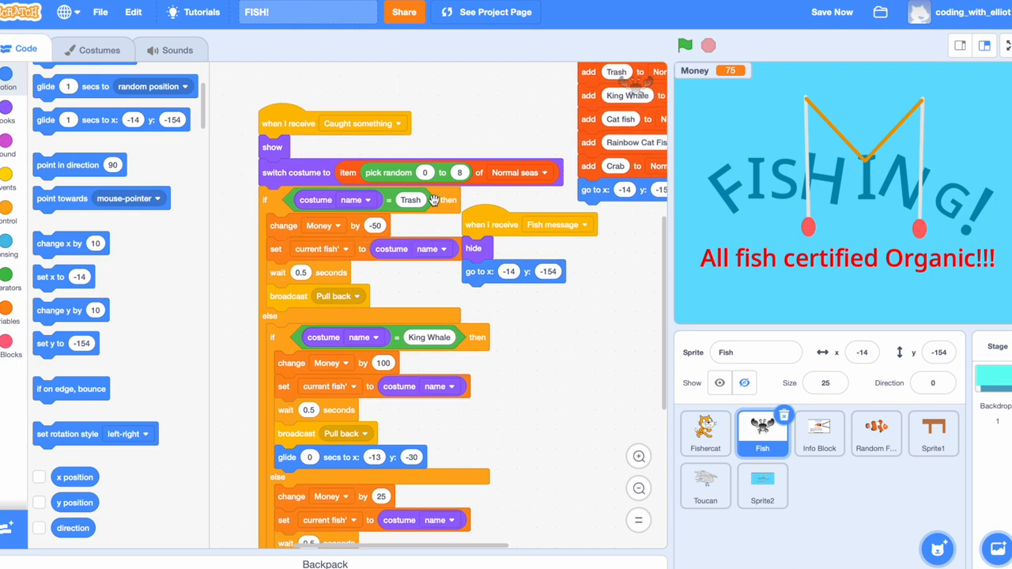
left_click(98, 49)
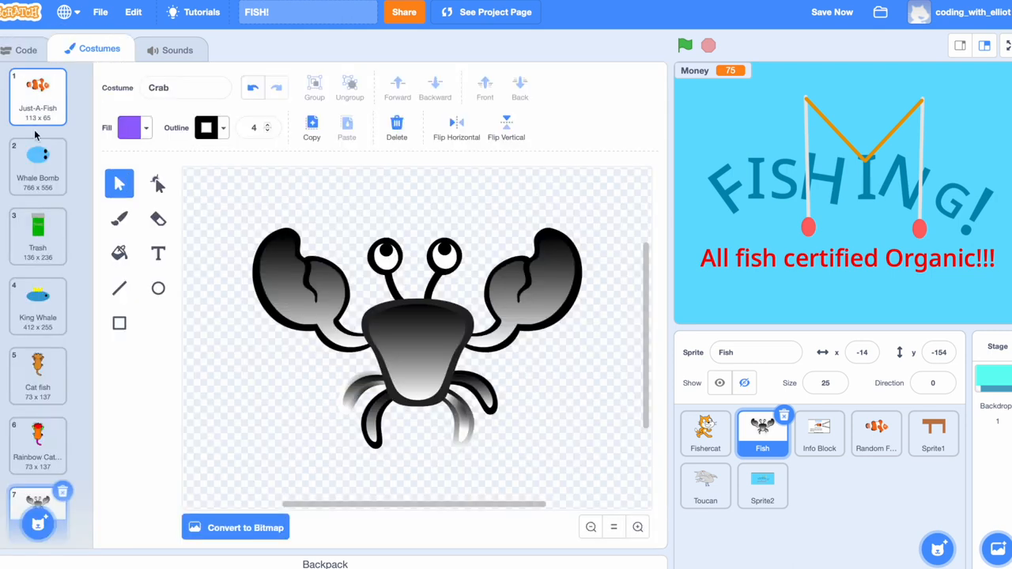
left_click(38, 234)
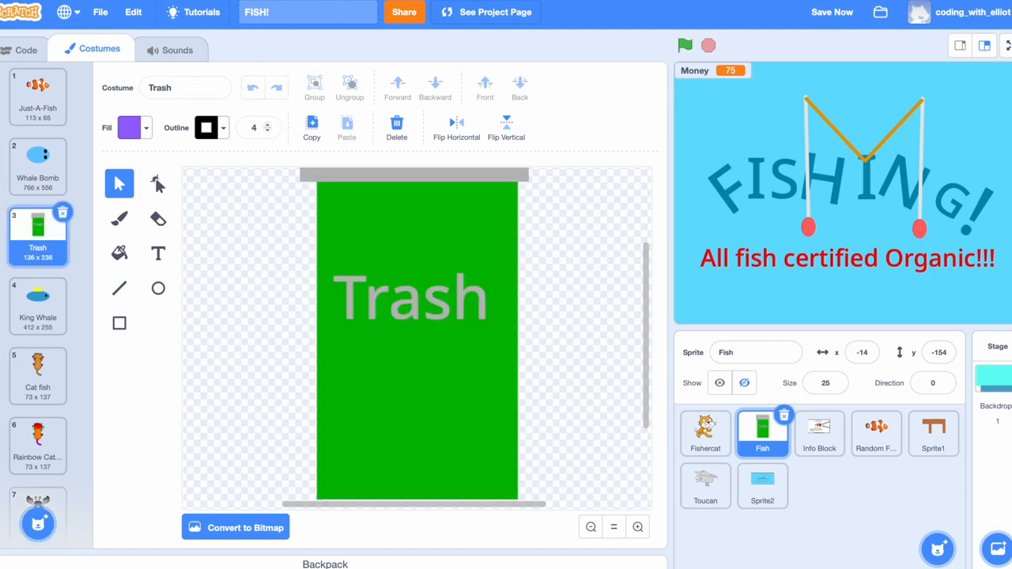
left_click(26, 49)
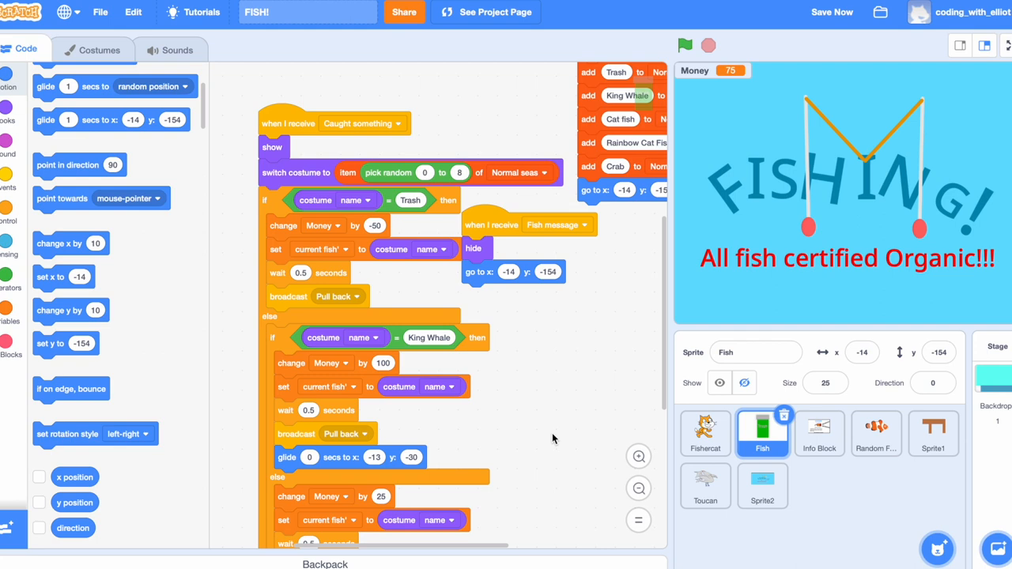
left_click(832, 9)
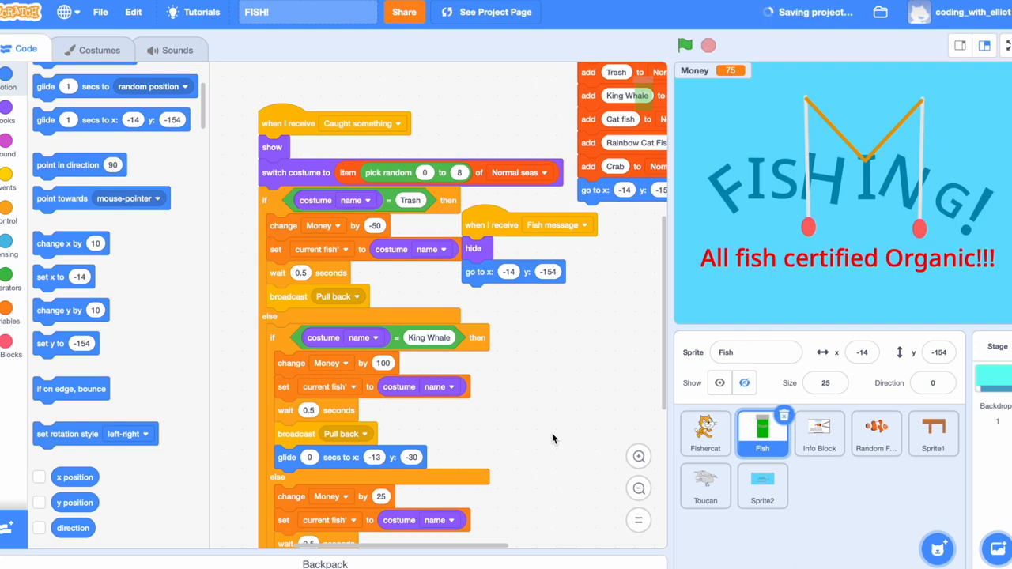
mouse_move(541, 414)
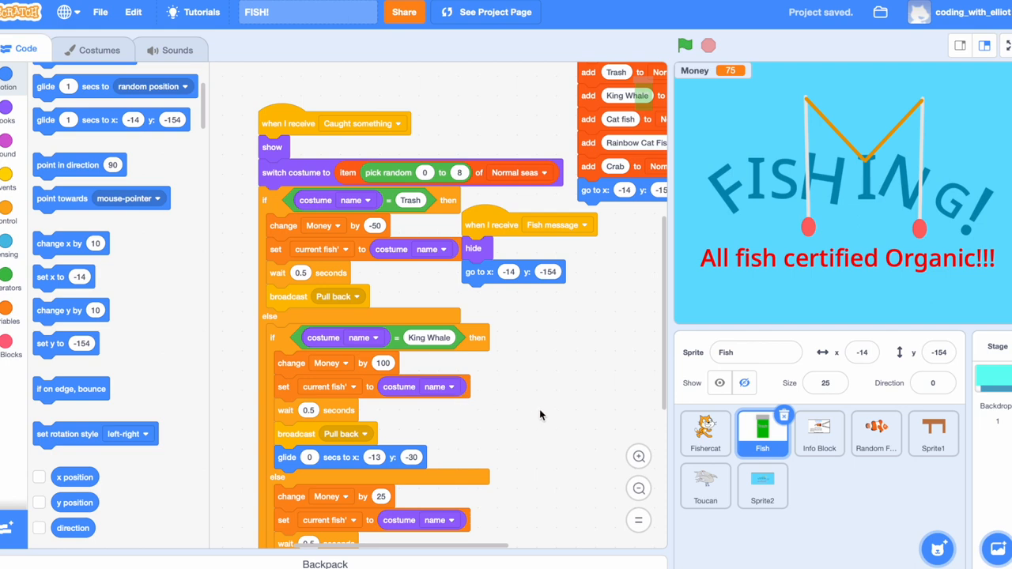
mouse_move(212, 142)
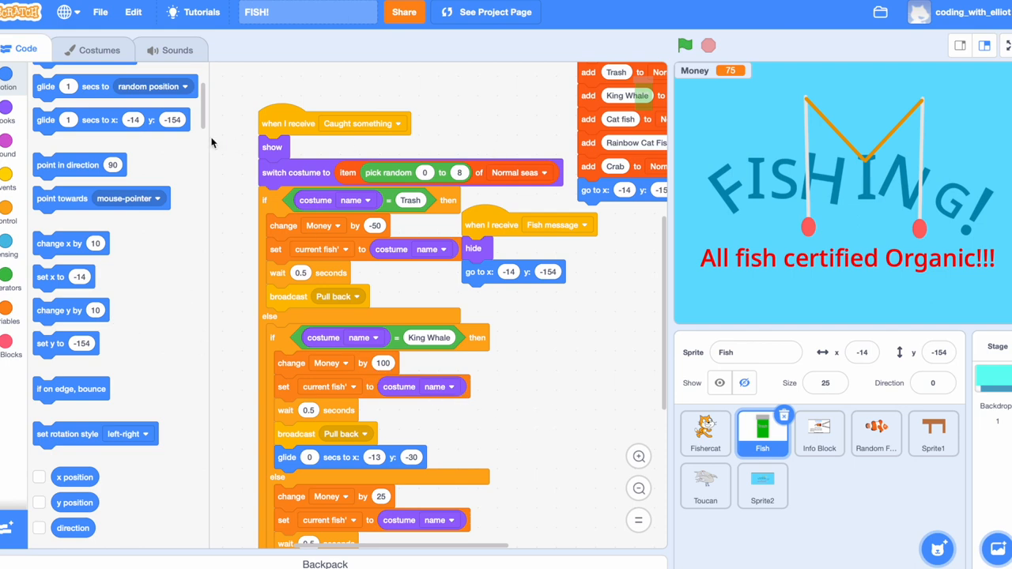
mouse_move(410, 259)
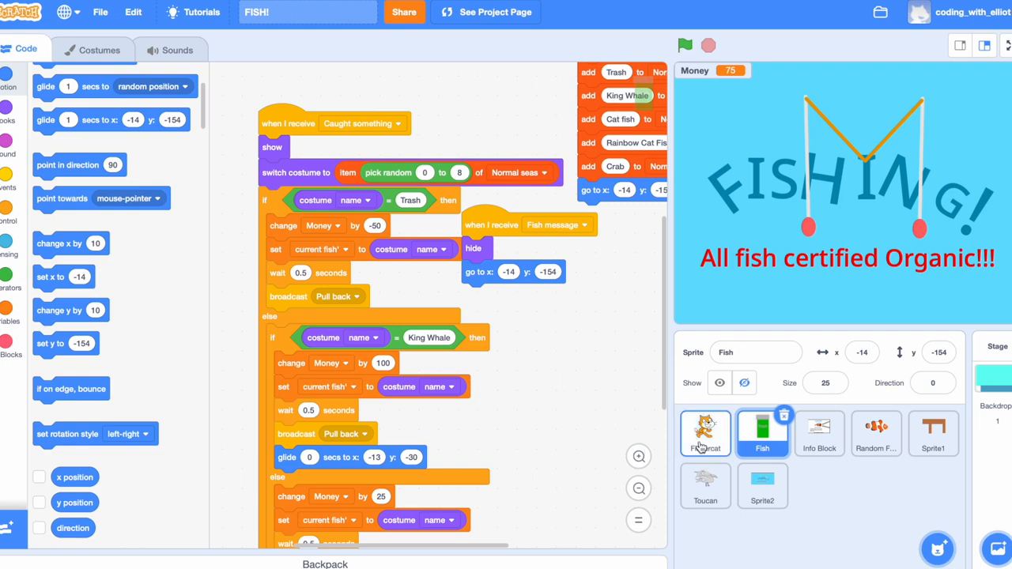
left_click(706, 434)
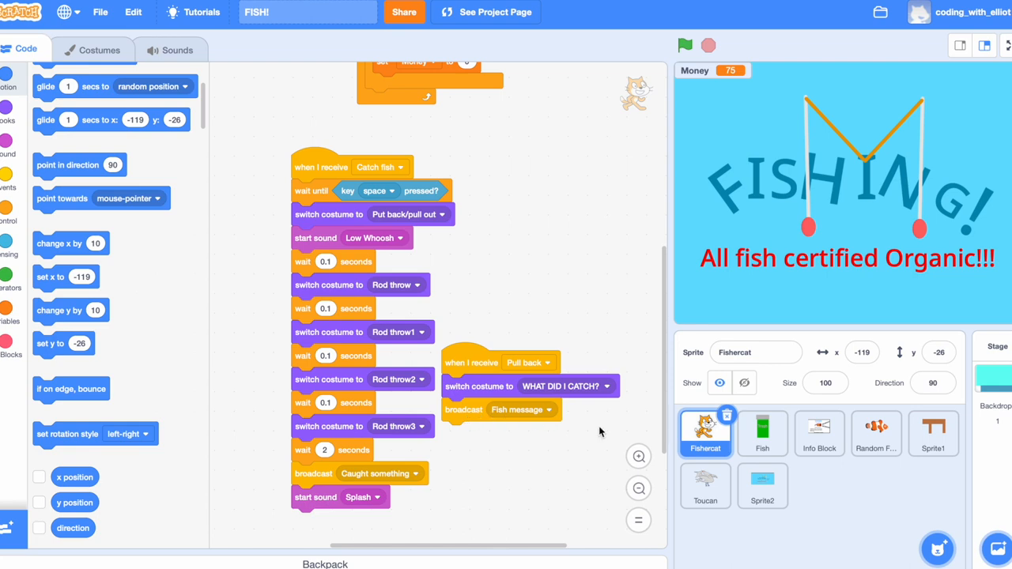
left_click(762, 433)
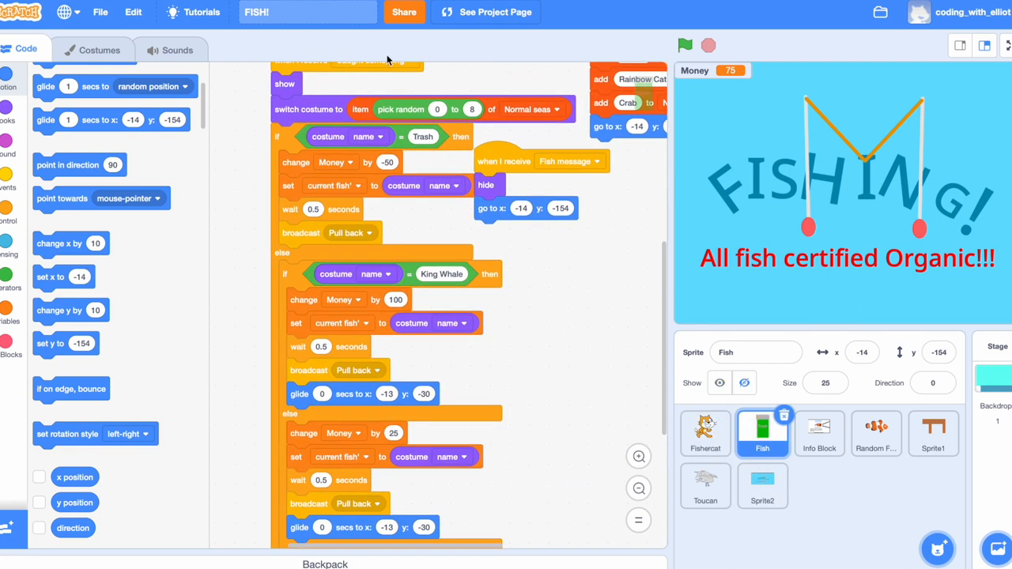
mouse_move(514, 180)
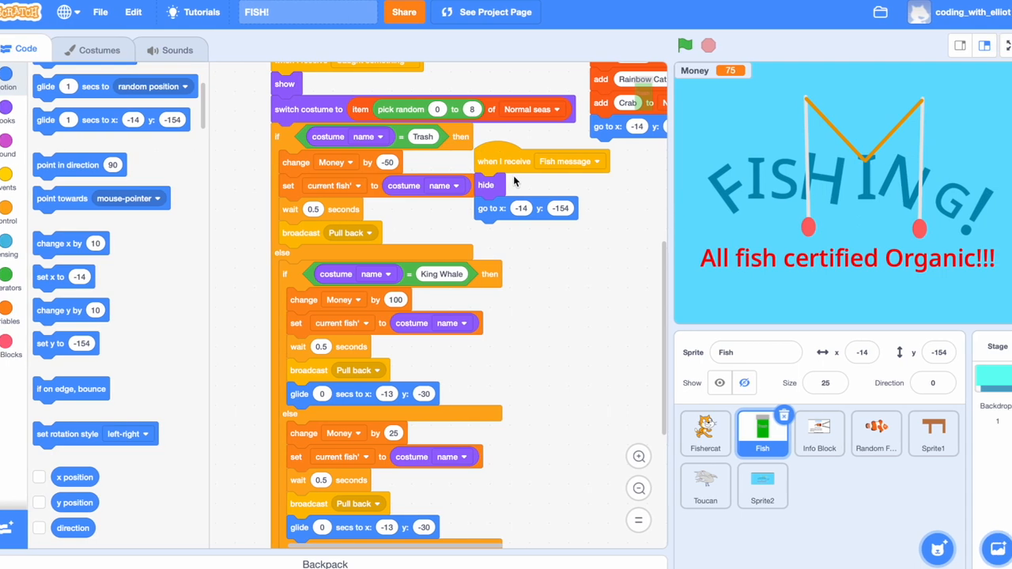
mouse_move(518, 166)
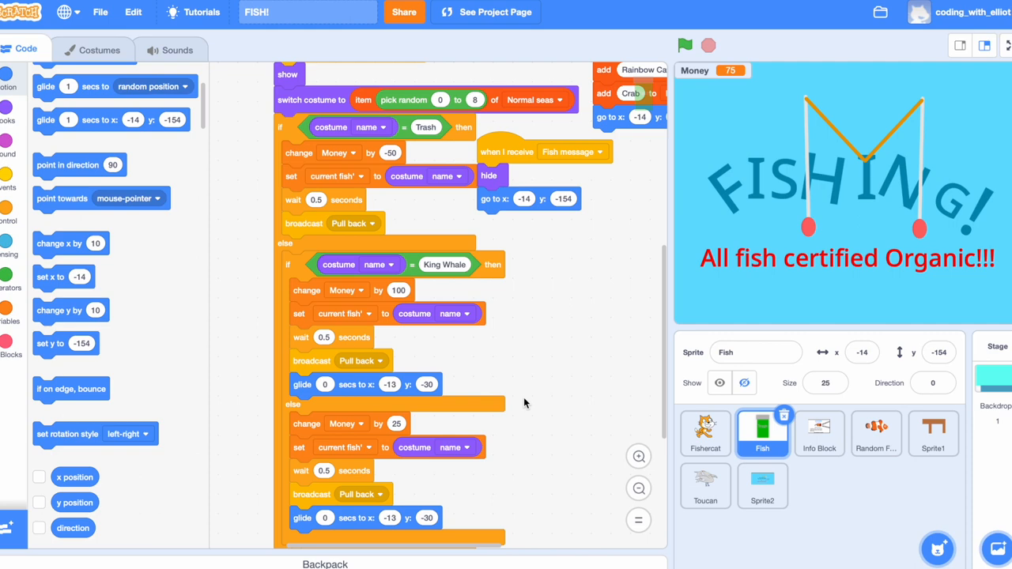
left_click_drag(522, 404, 614, 398)
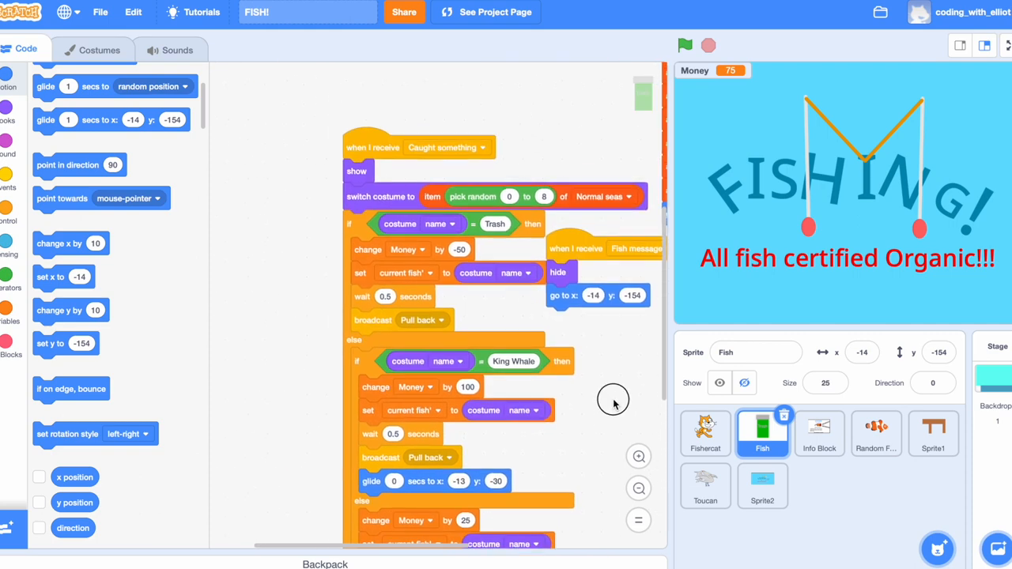
scroll("down", 3)
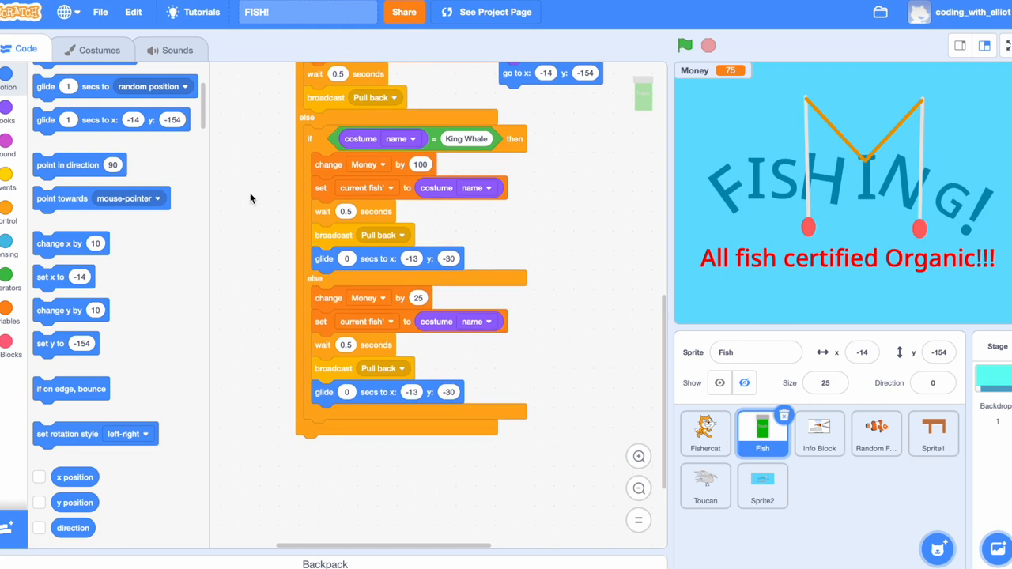
mouse_move(332, 288)
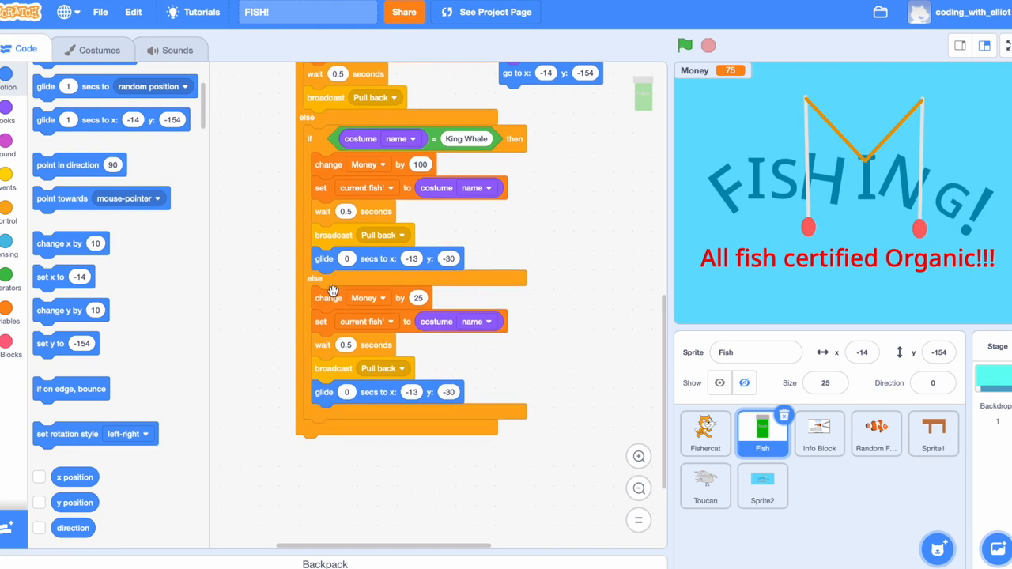
mouse_move(497, 491)
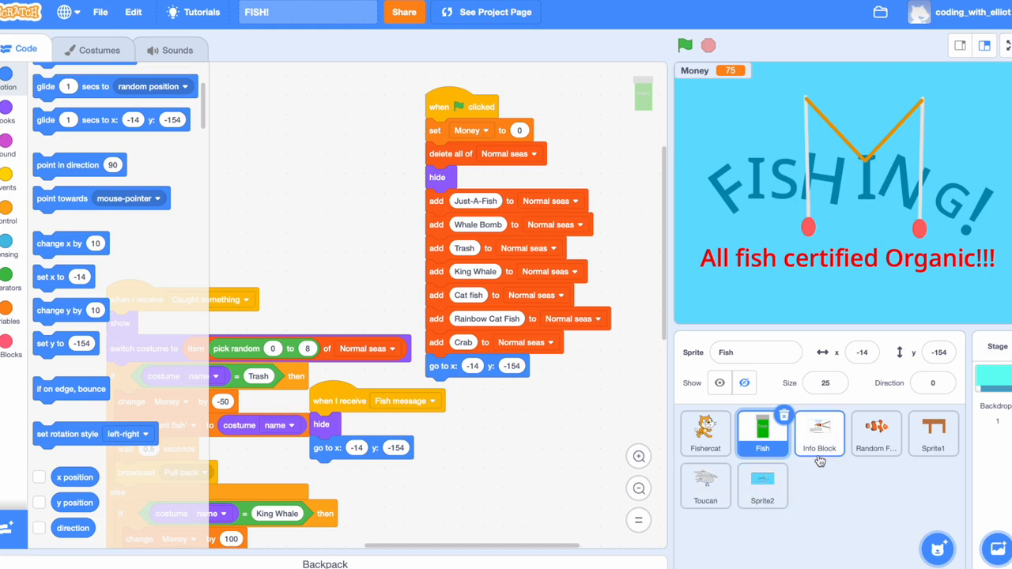
- Show the Info Block sprite's Fish message script with the game running at Money 100
left_click(820, 434)
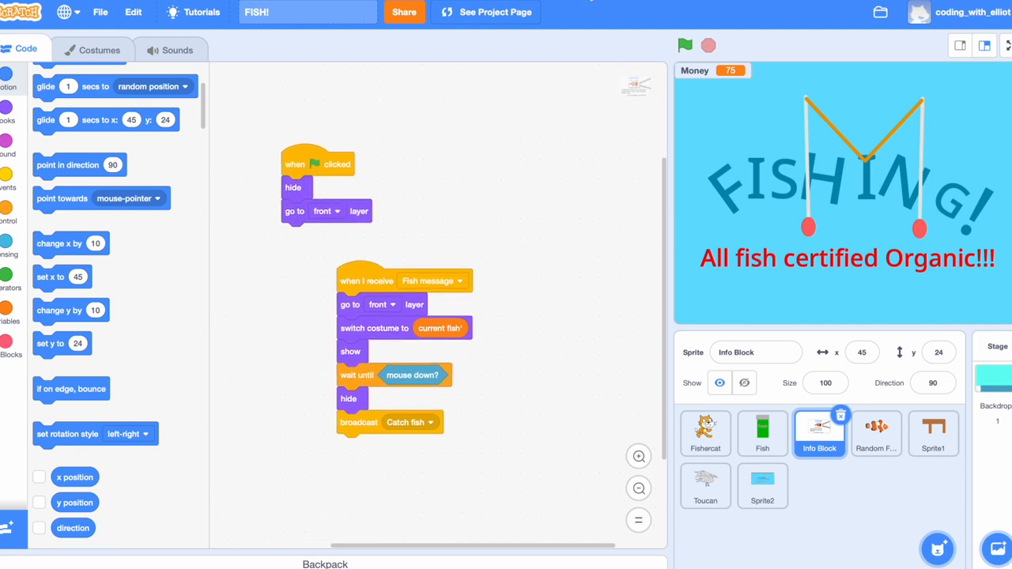
left_click(686, 44)
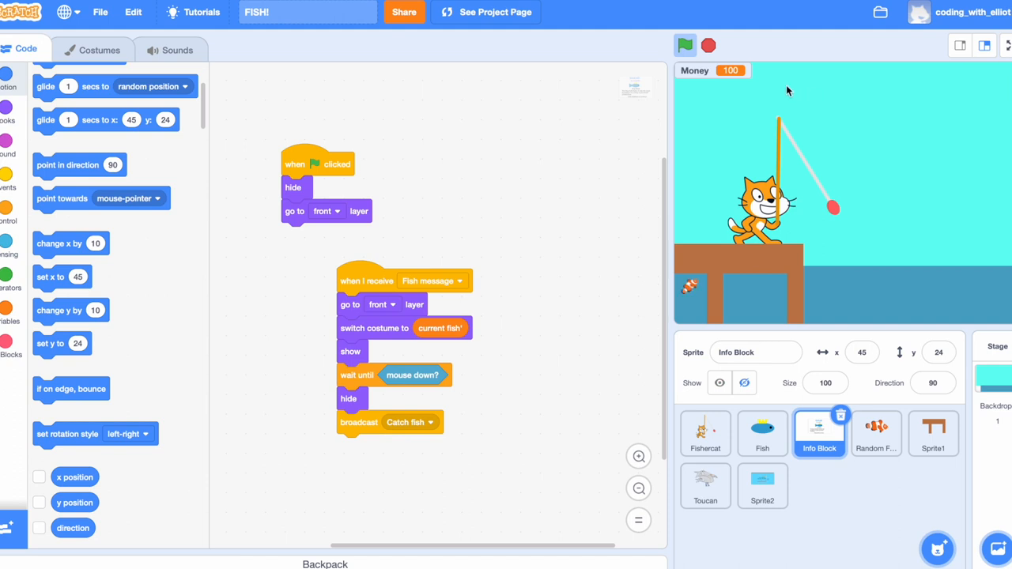
- Stop the game to the FISHING title screen and view the Info Block's Whale Bomb catch card
left_click(685, 44)
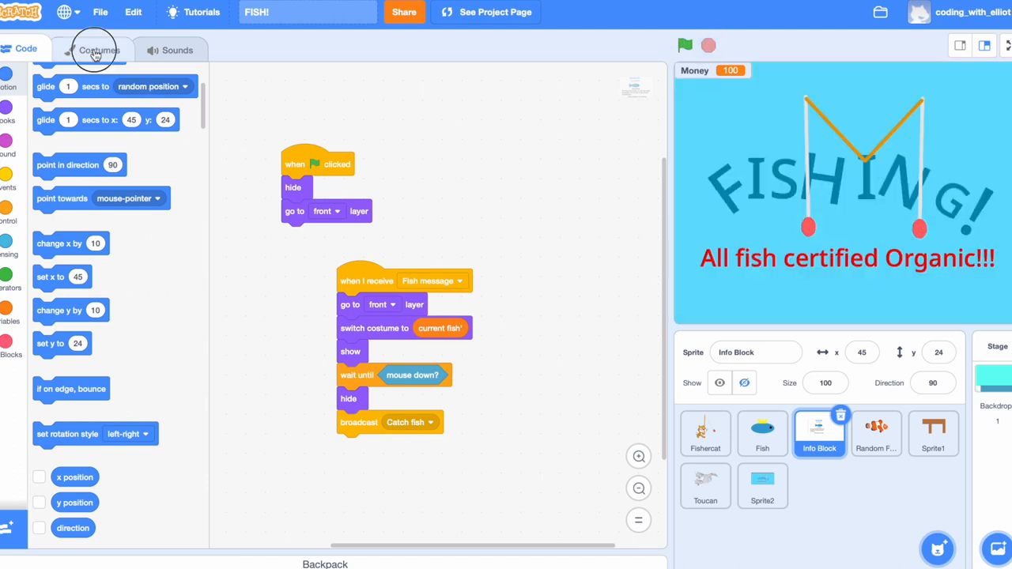
left_click(98, 49)
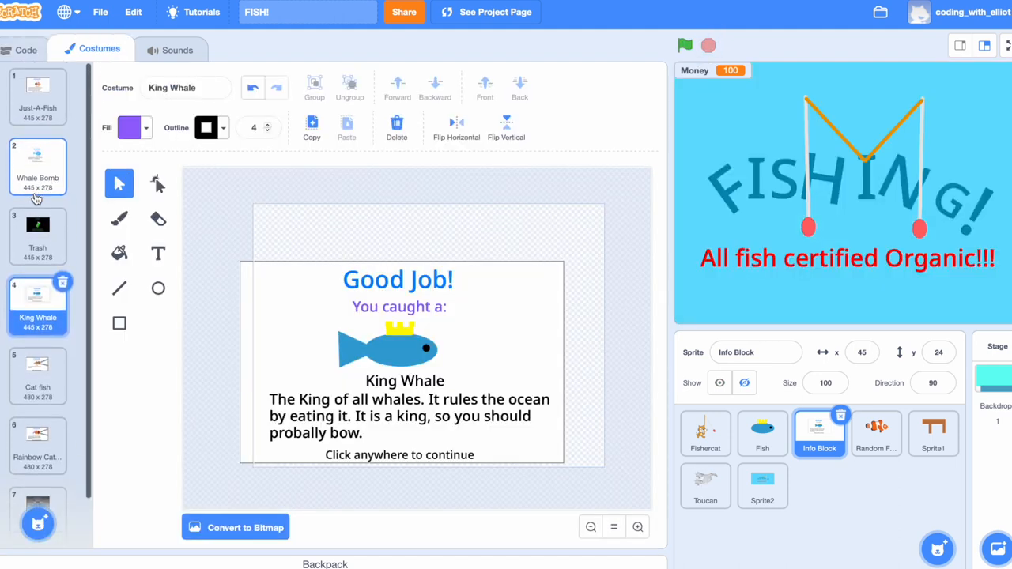
left_click(762, 433)
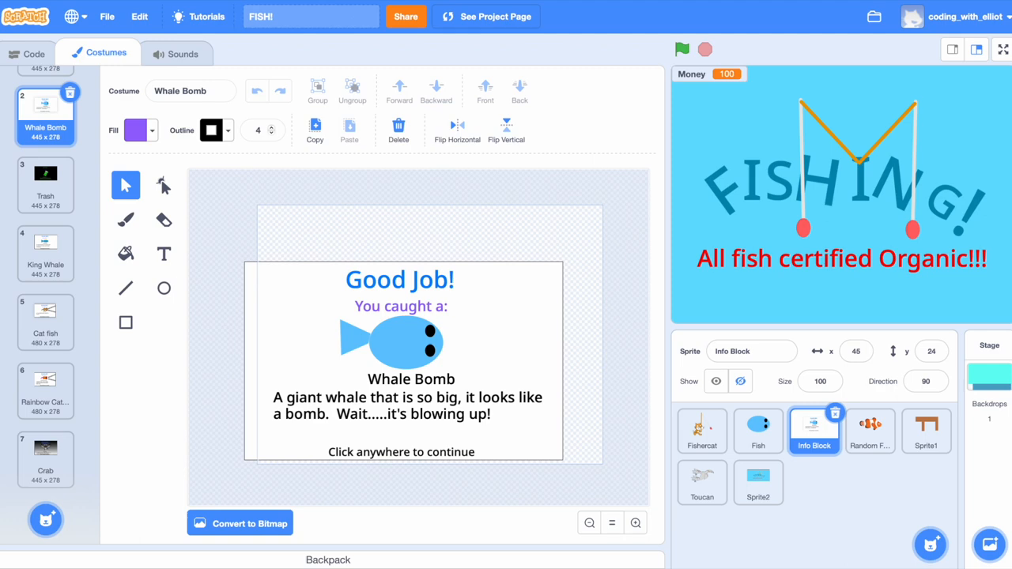
left_click(24, 53)
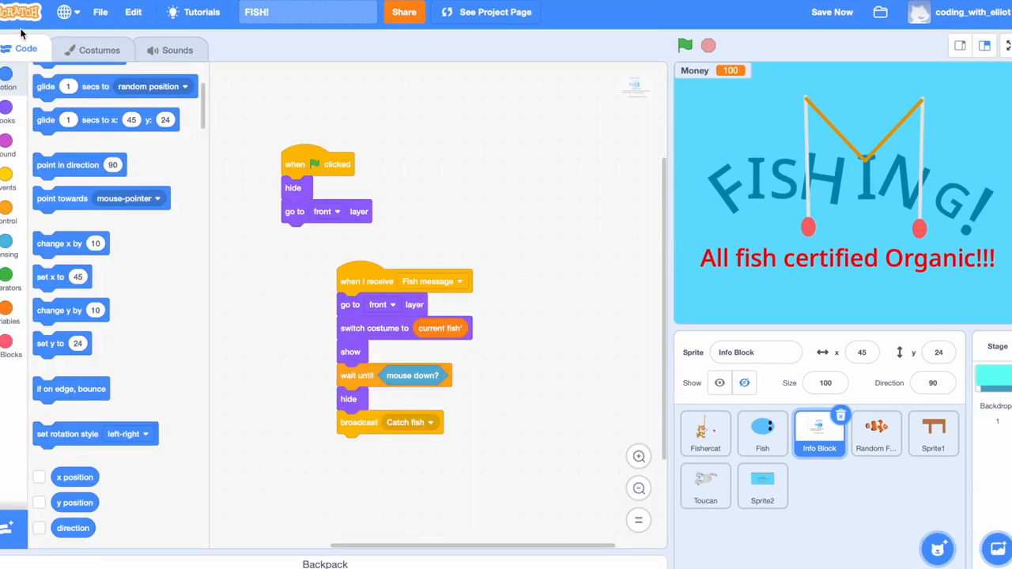
mouse_move(281, 169)
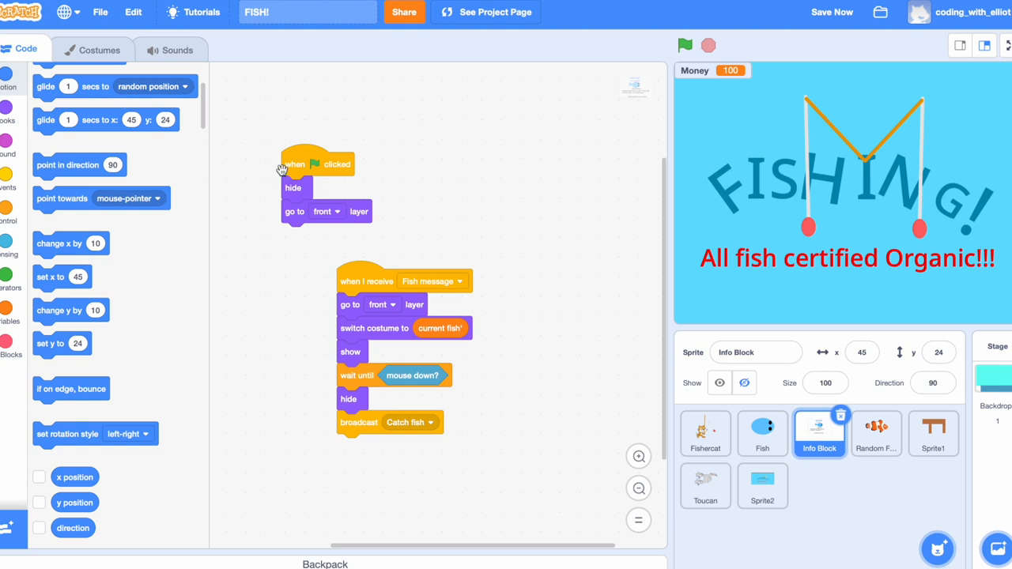
mouse_move(376, 201)
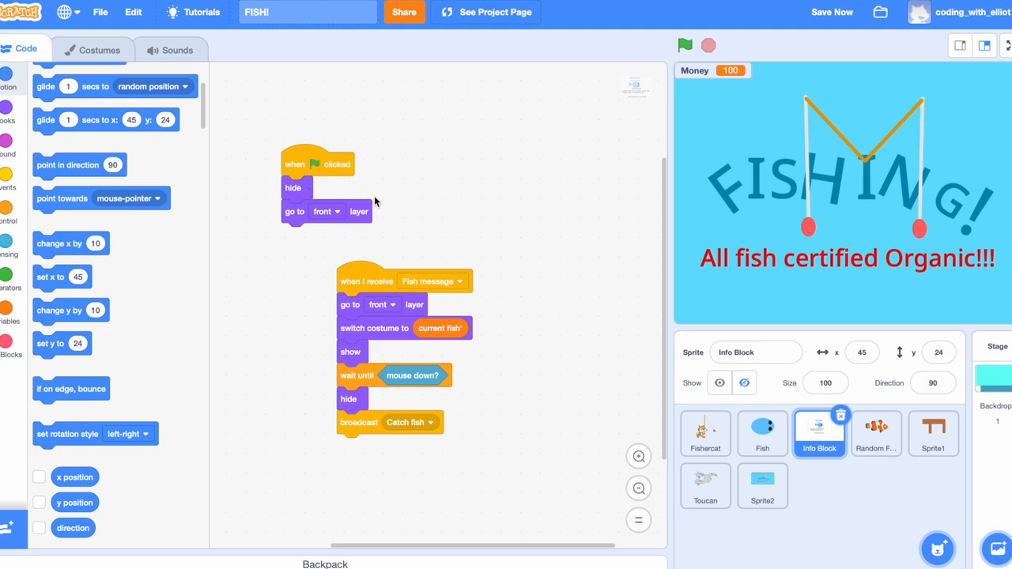
- View the Info Block's Cat fish catch card, then return to its scripts
left_click(98, 49)
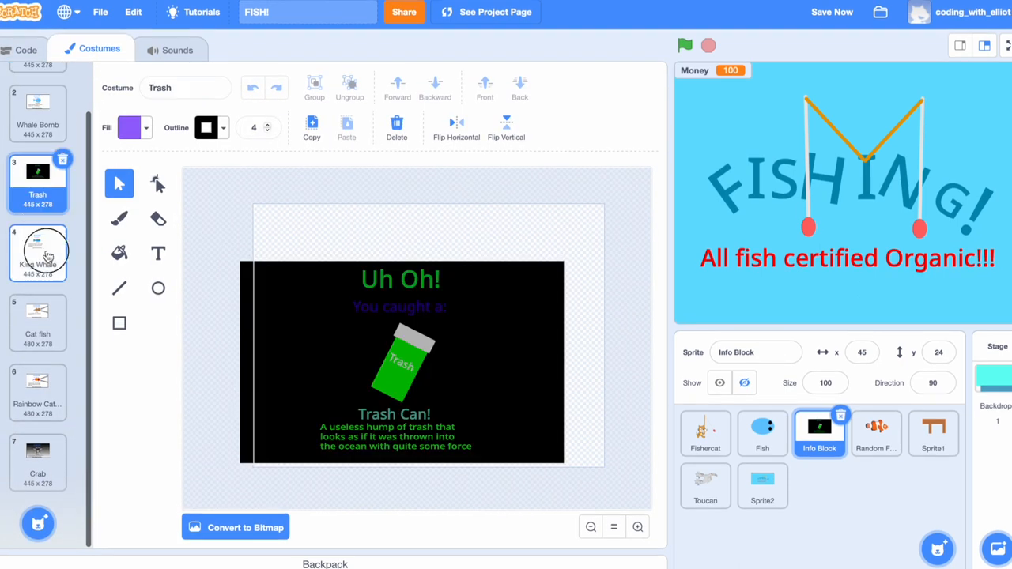
left_click(38, 320)
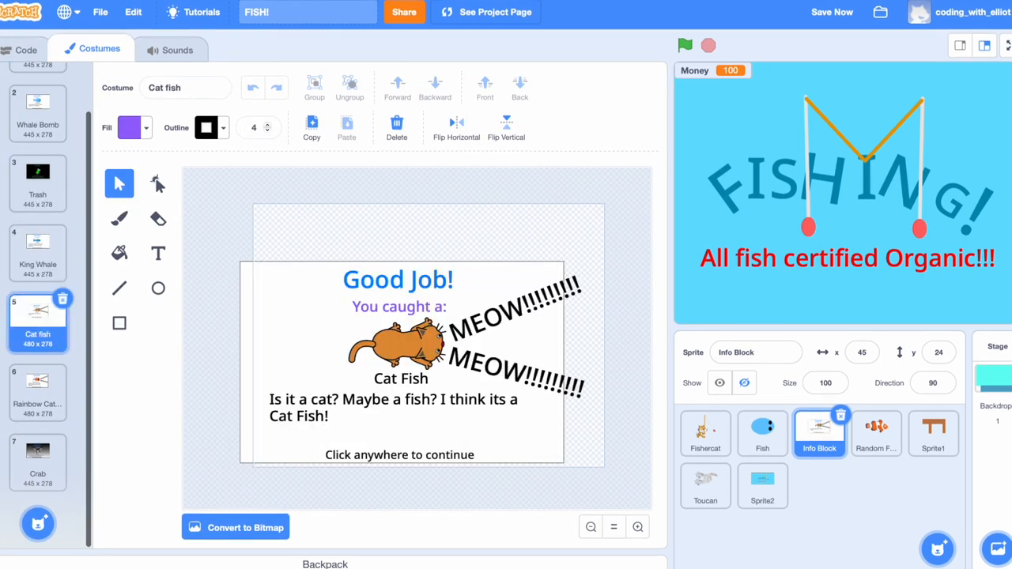
left_click(26, 48)
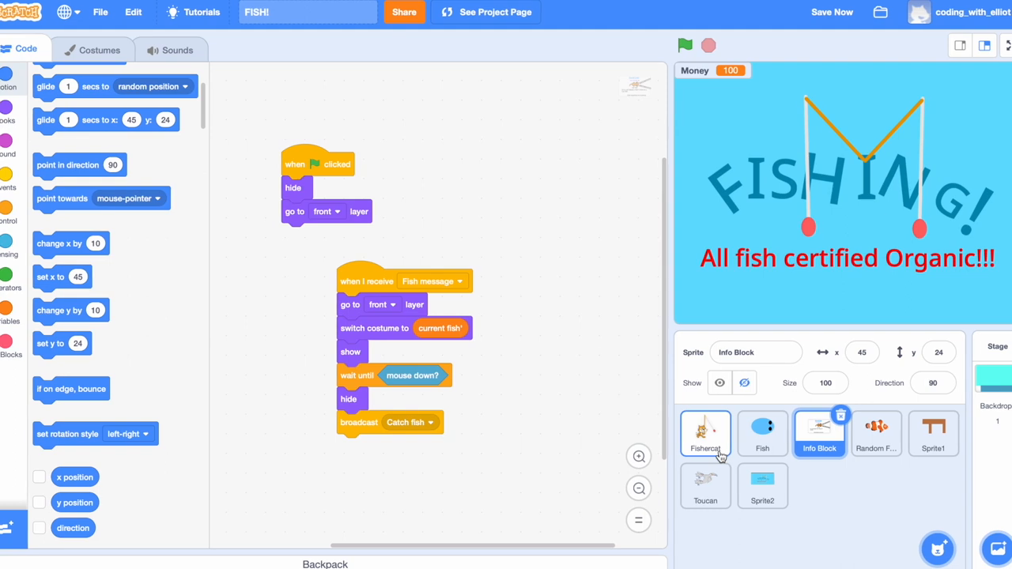
mouse_move(554, 491)
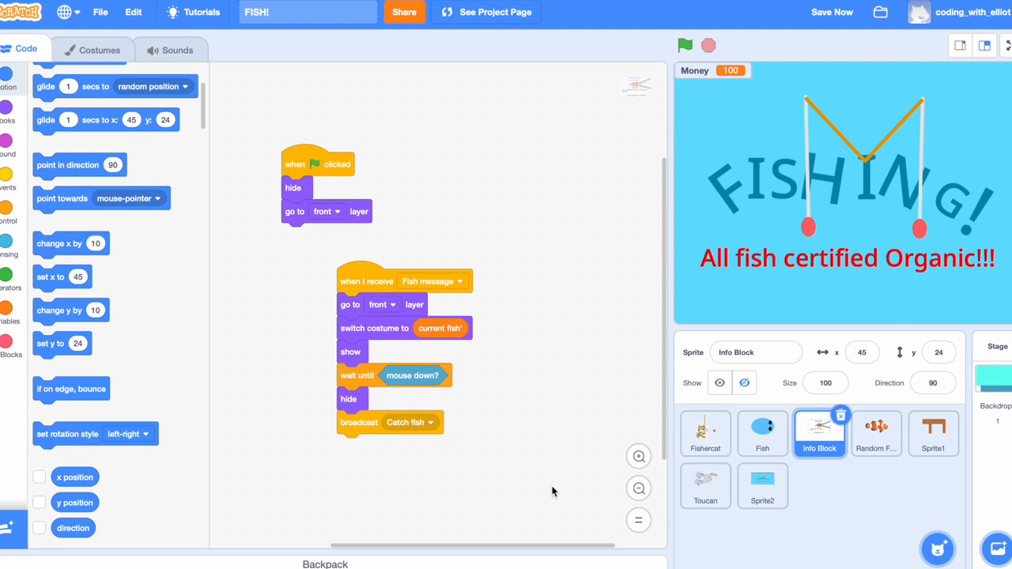
left_click(763, 433)
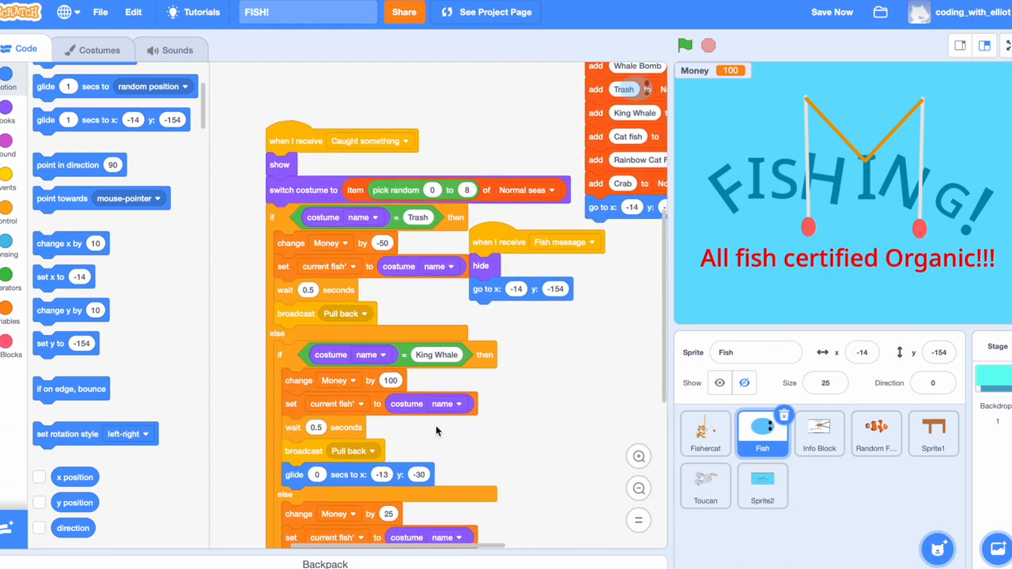
mouse_move(819, 435)
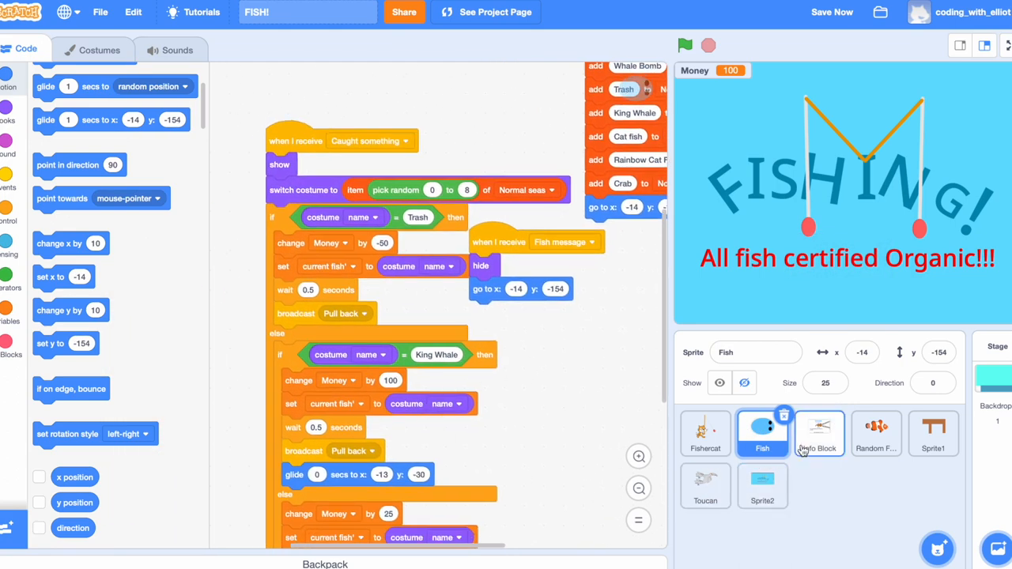
left_click(819, 434)
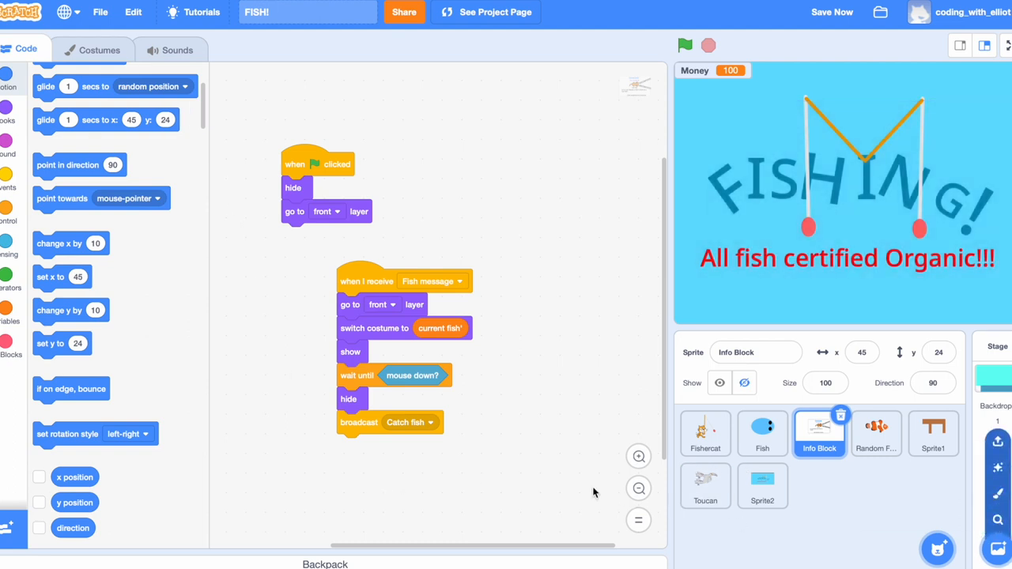
mouse_move(433, 351)
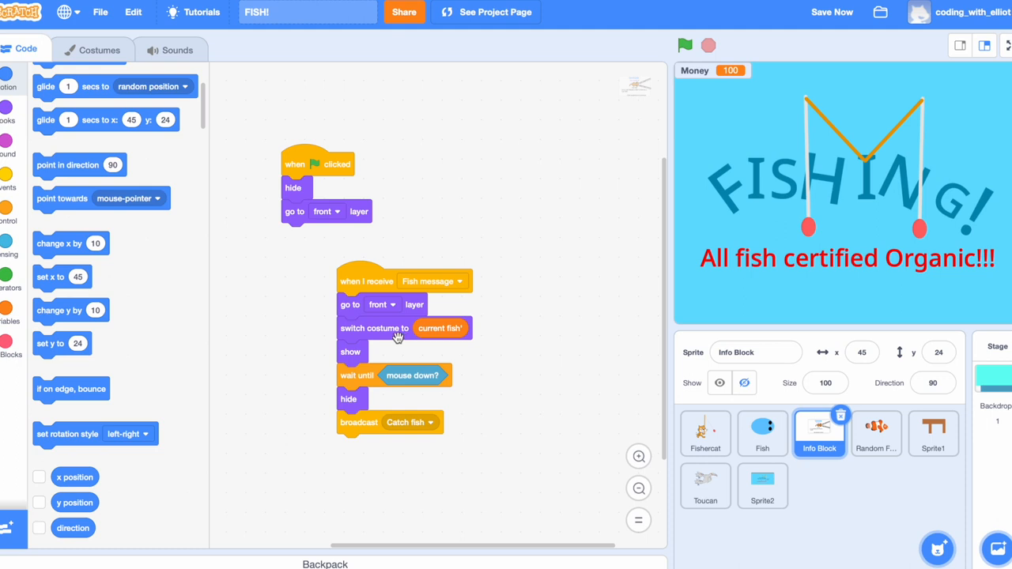
mouse_move(431, 364)
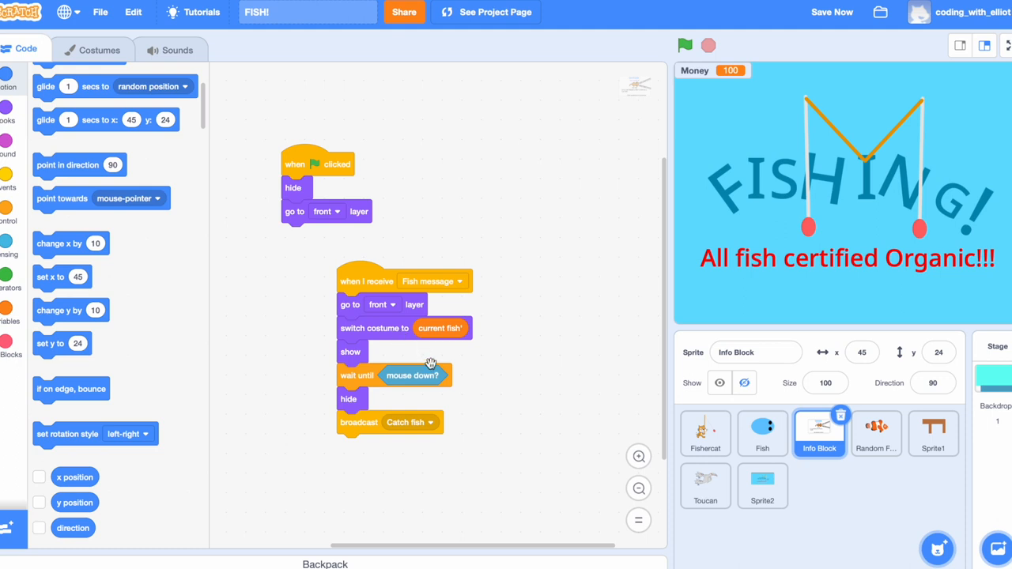
mouse_move(657, 449)
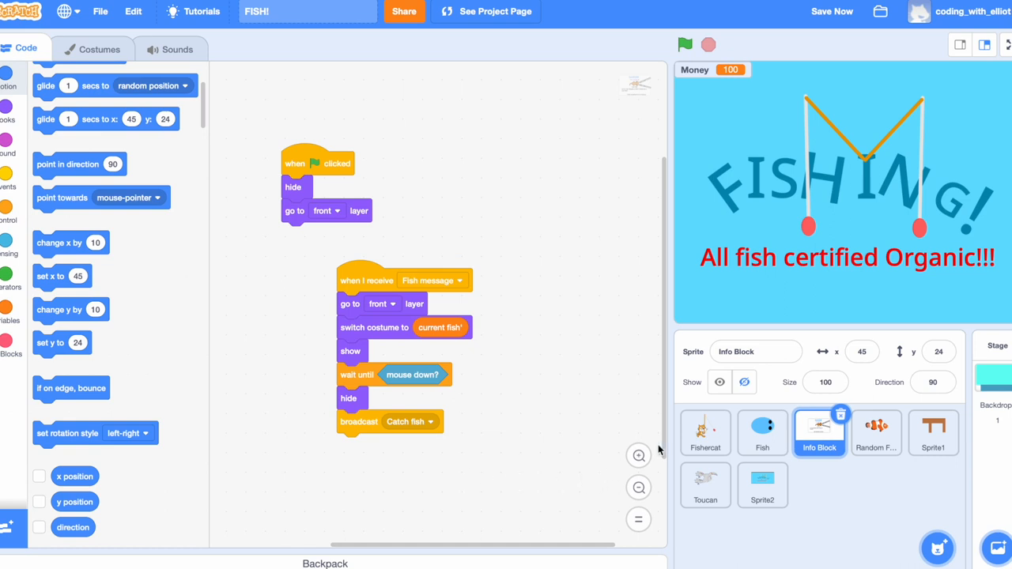
left_click(706, 433)
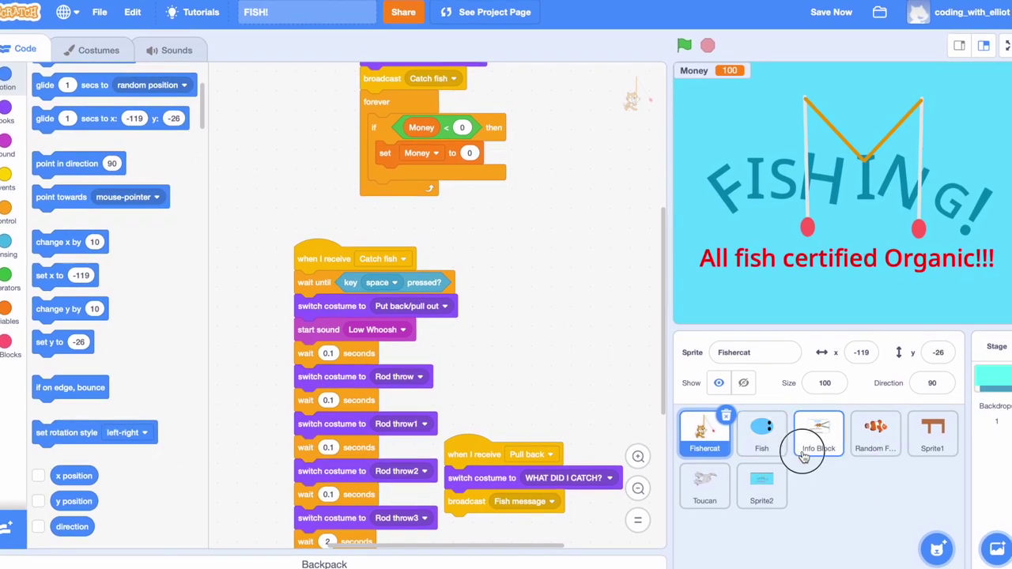
left_click(819, 435)
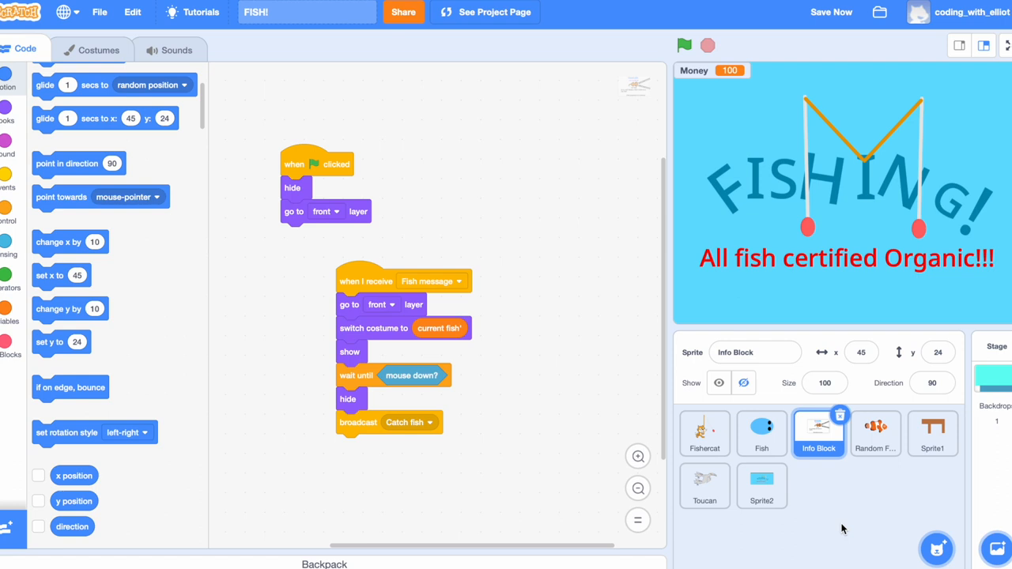
mouse_move(876, 503)
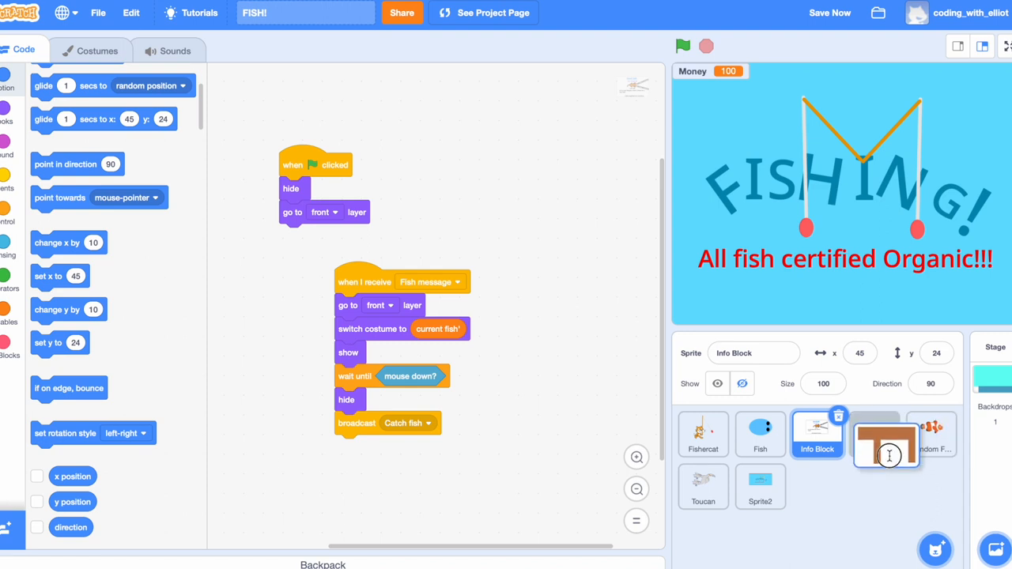
- Run the game, inspect Sprite1's pier costume zoomed out, then stop on its go-to-front-layer script
left_click(886, 446)
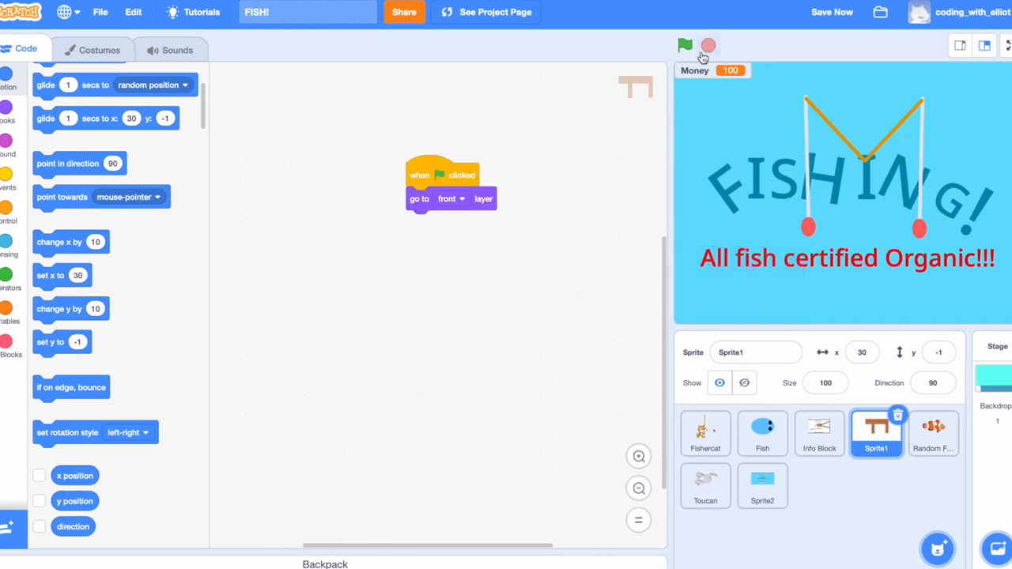
left_click(686, 44)
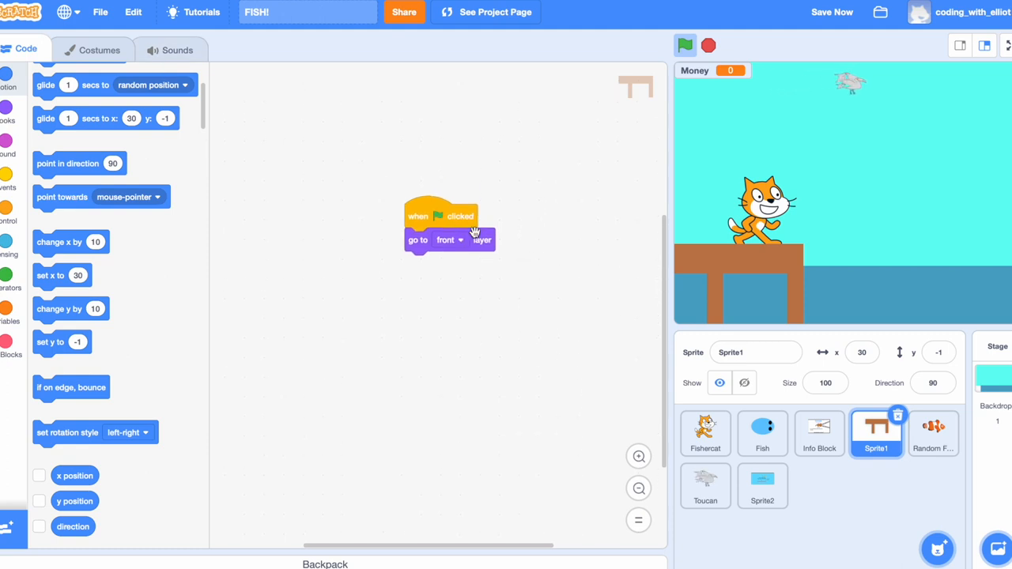
mouse_move(228, 133)
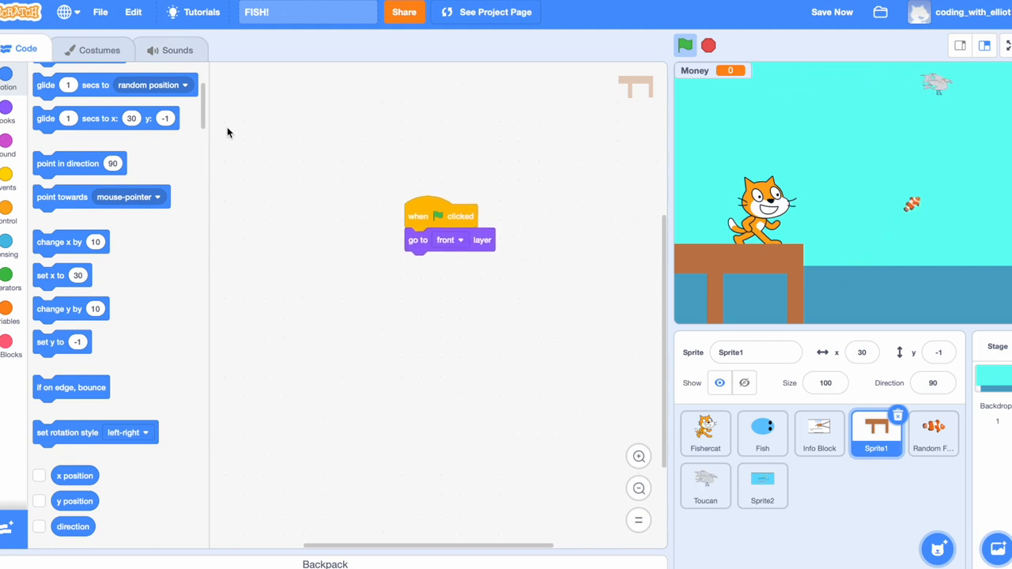
left_click(95, 49)
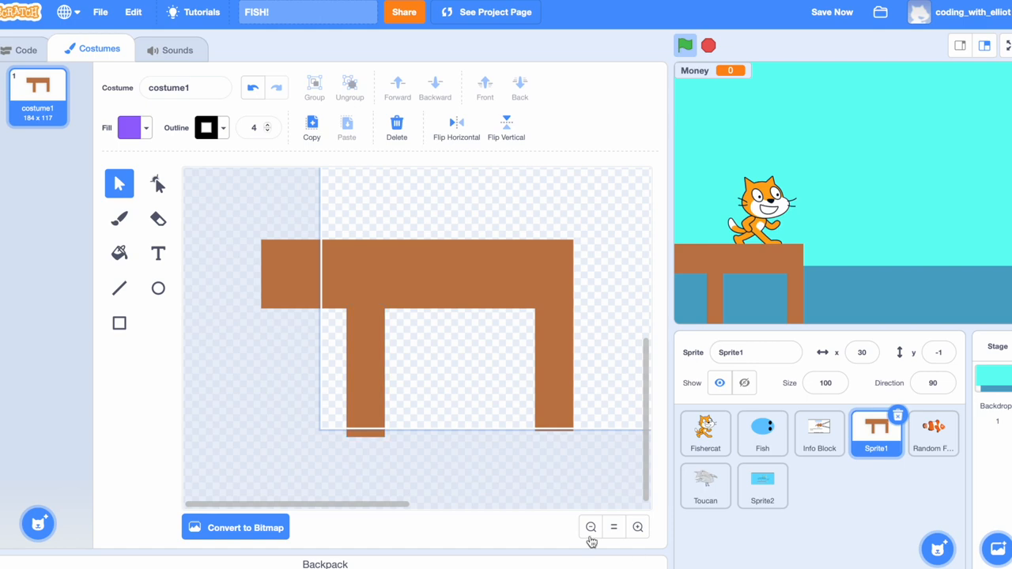
left_click(590, 527)
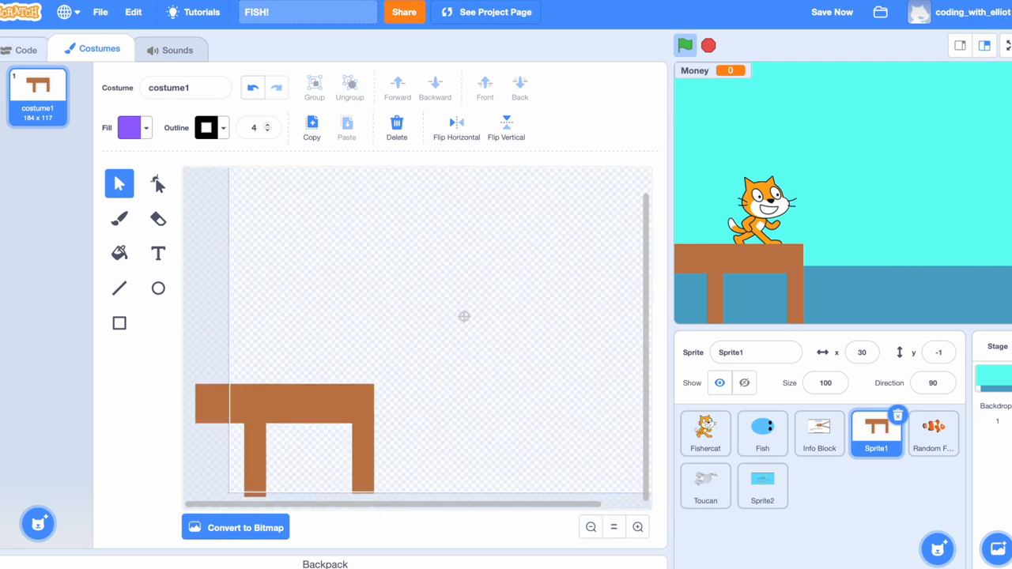
left_click(26, 47)
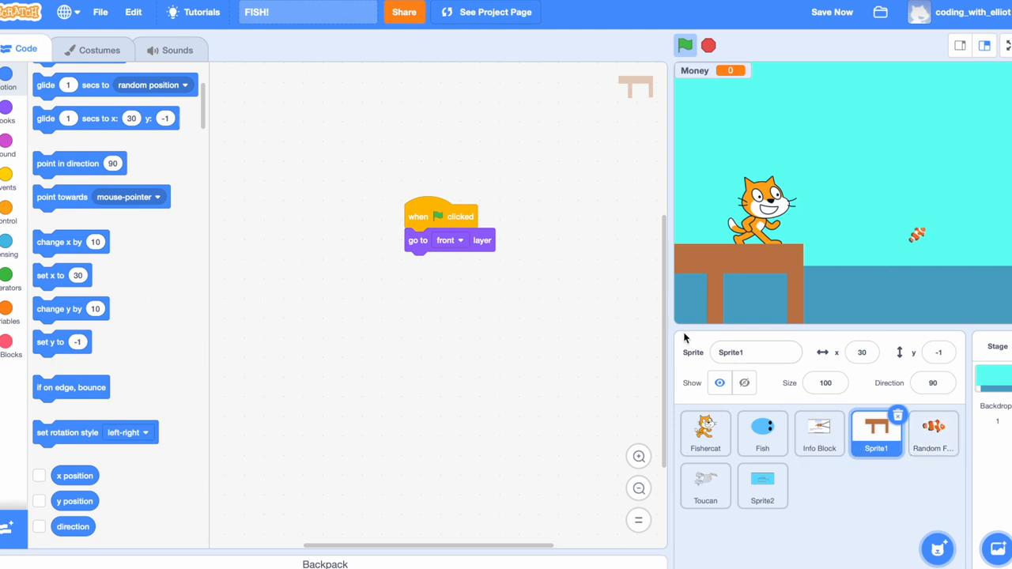
left_click(686, 44)
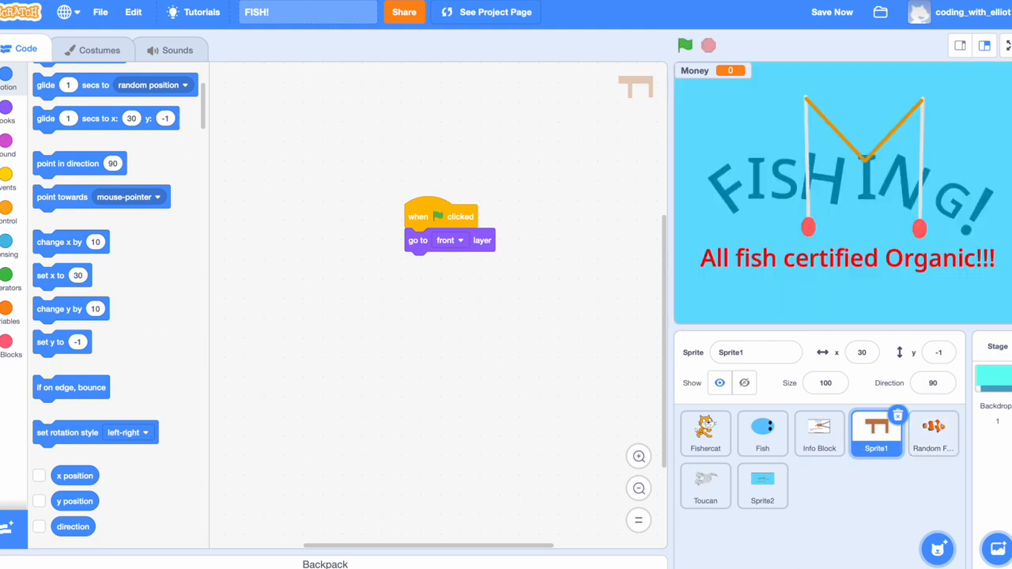
left_click(933, 435)
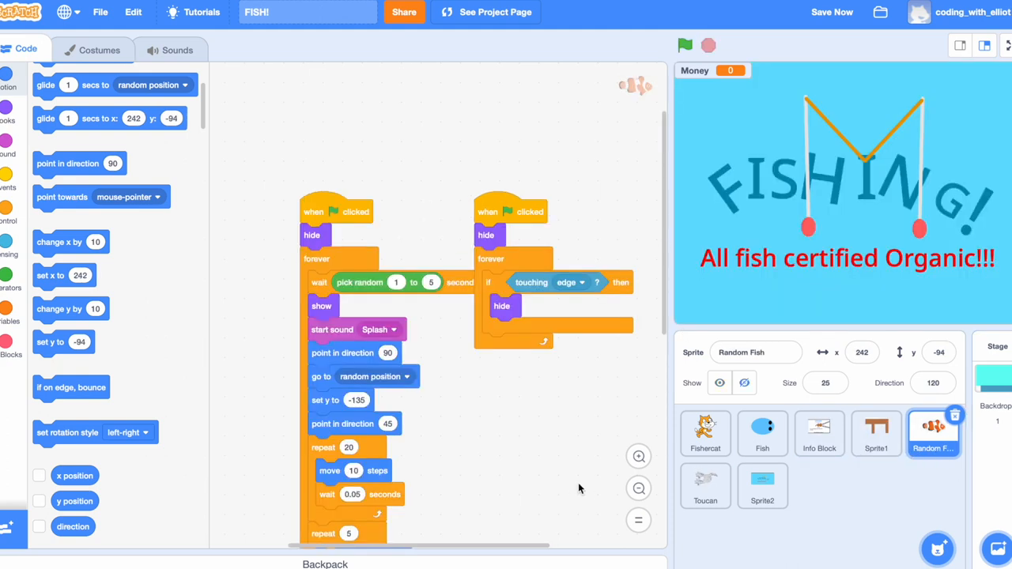
mouse_move(651, 165)
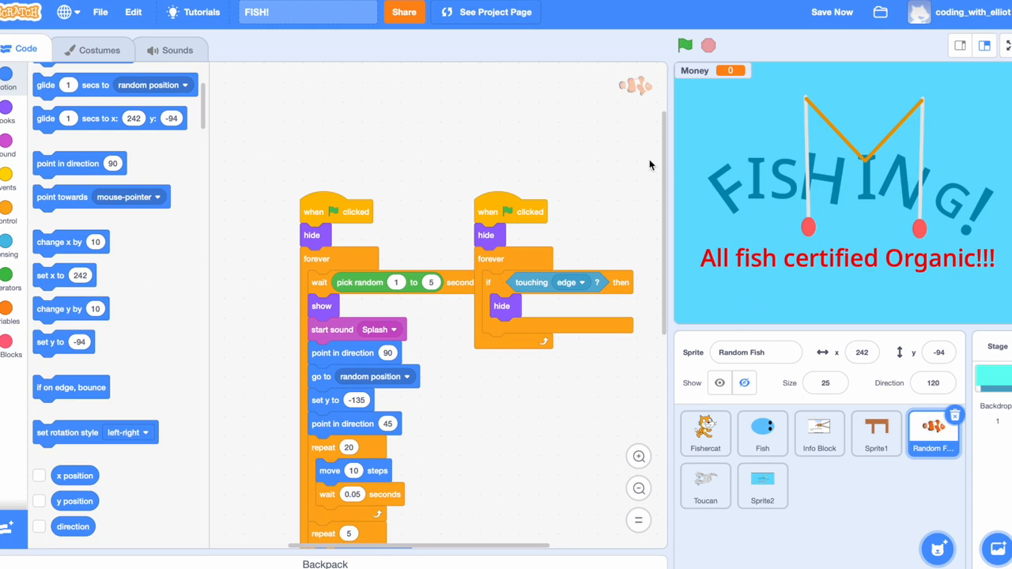
left_click(686, 44)
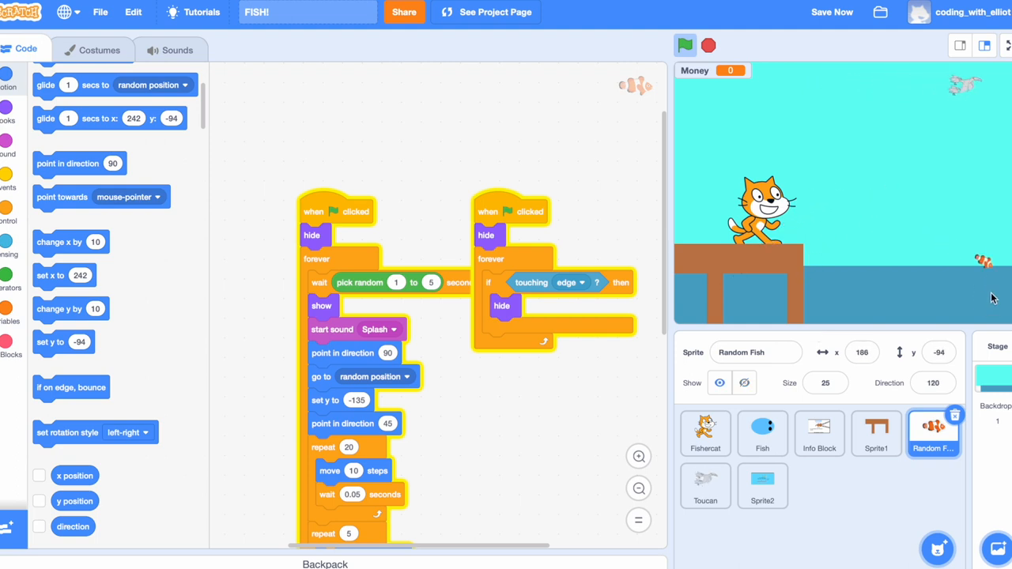
left_click(685, 45)
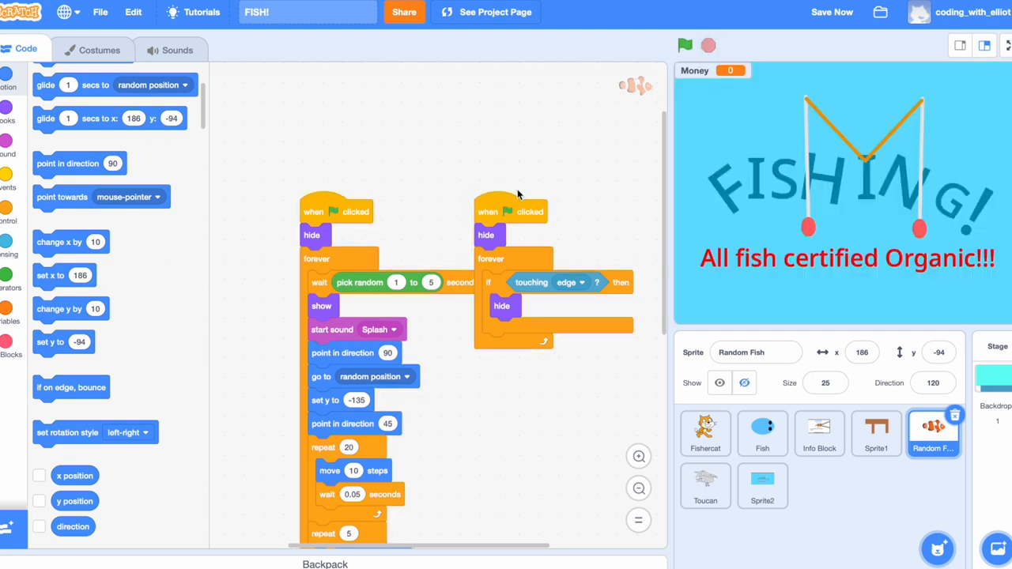
mouse_move(394, 188)
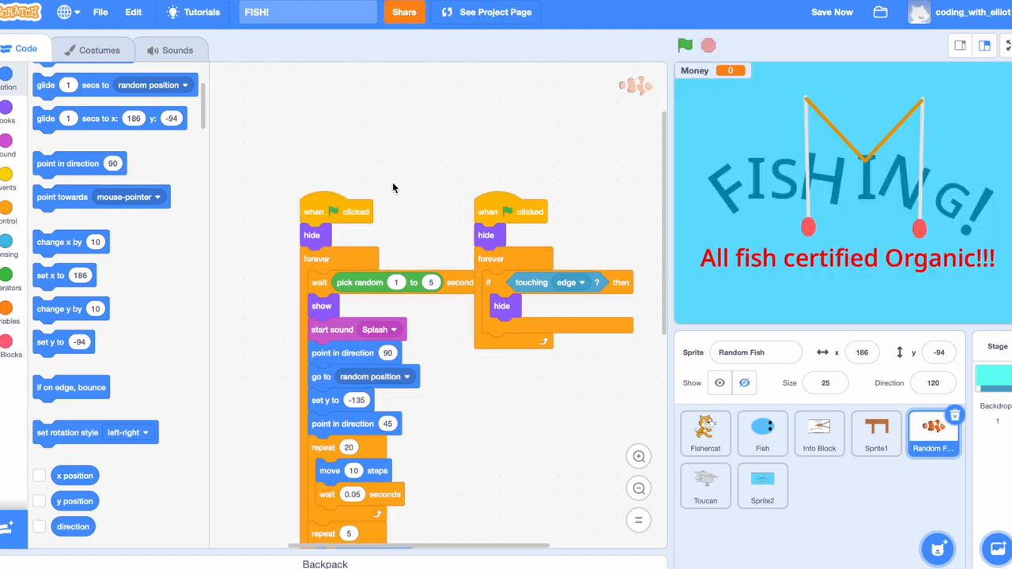
mouse_move(340, 196)
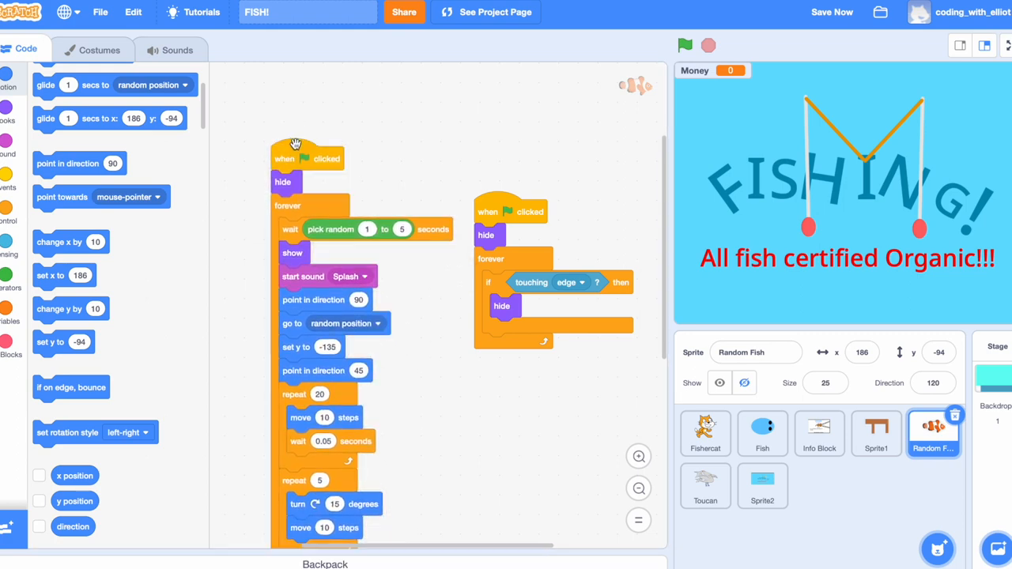
mouse_move(572, 340)
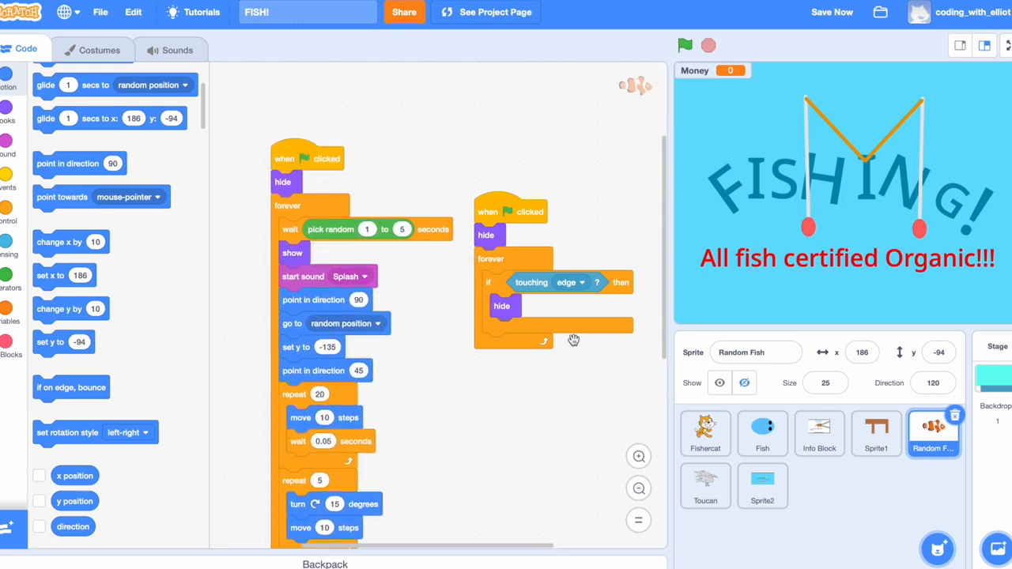
left_click(876, 434)
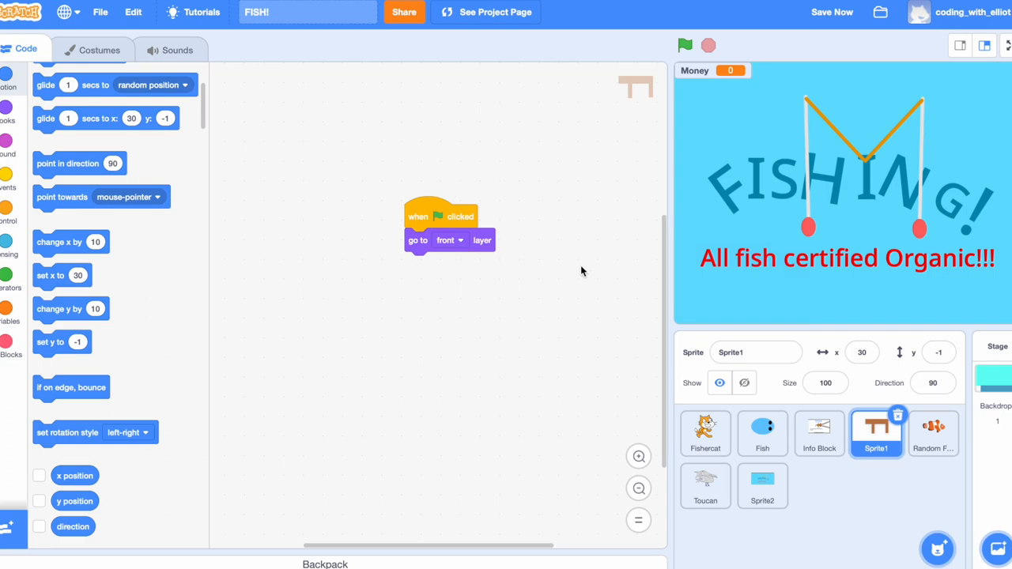
mouse_move(914, 484)
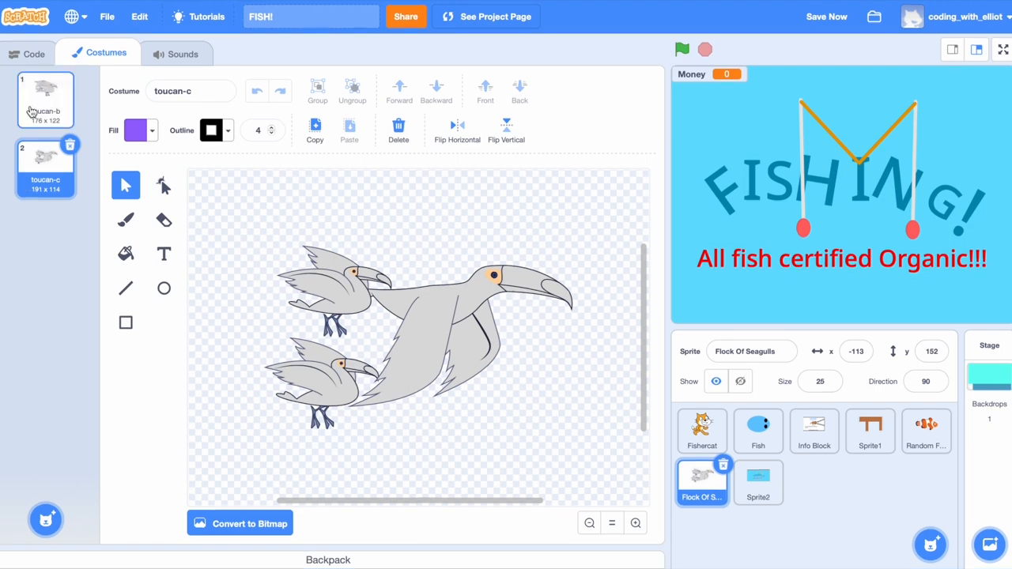
- Show the Flock Of Seagulls glide-with-Seagulls-sound and next-costume cycling scripts
left_click(30, 54)
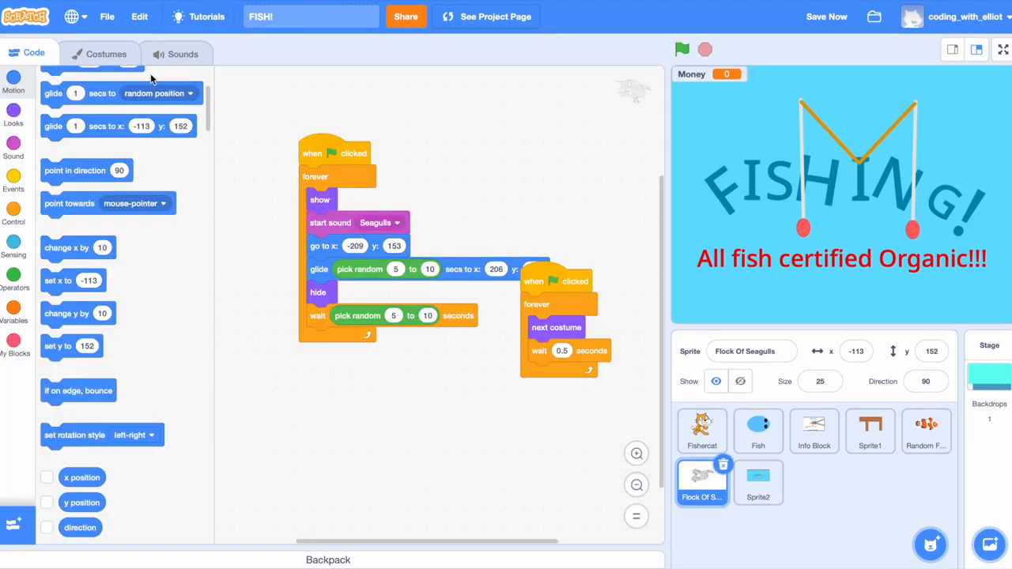
mouse_move(370, 186)
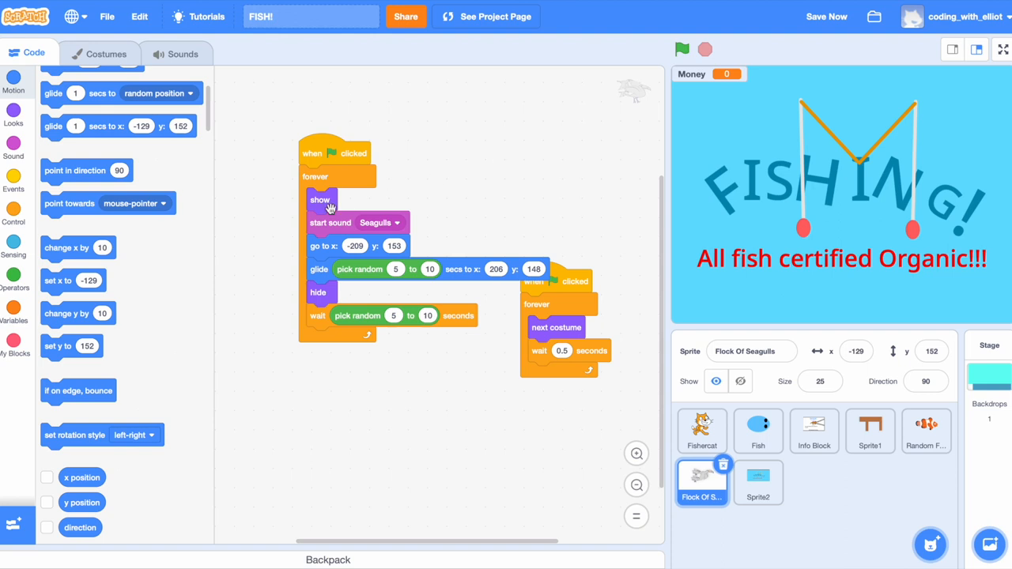
mouse_move(367, 291)
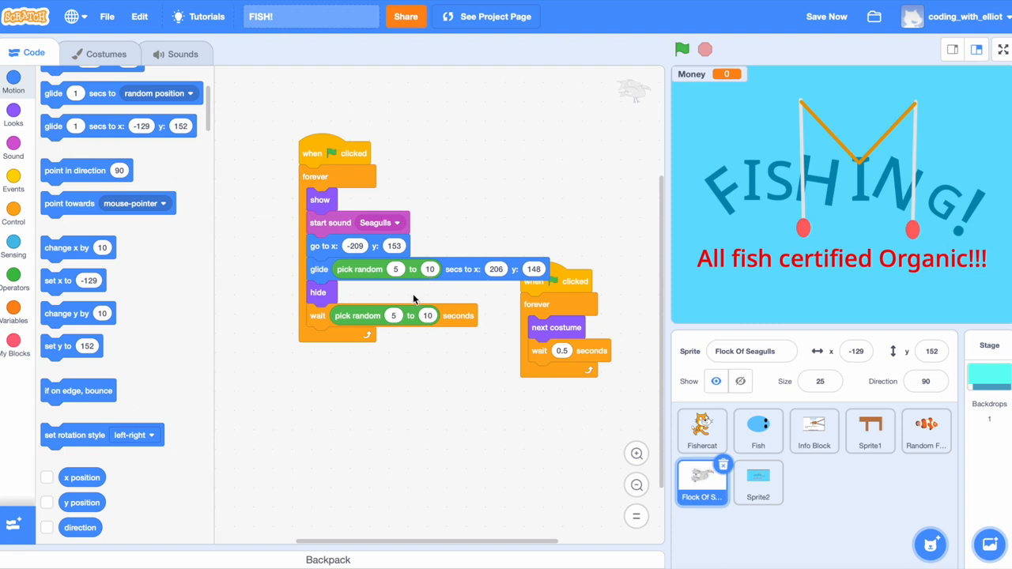
mouse_move(402, 397)
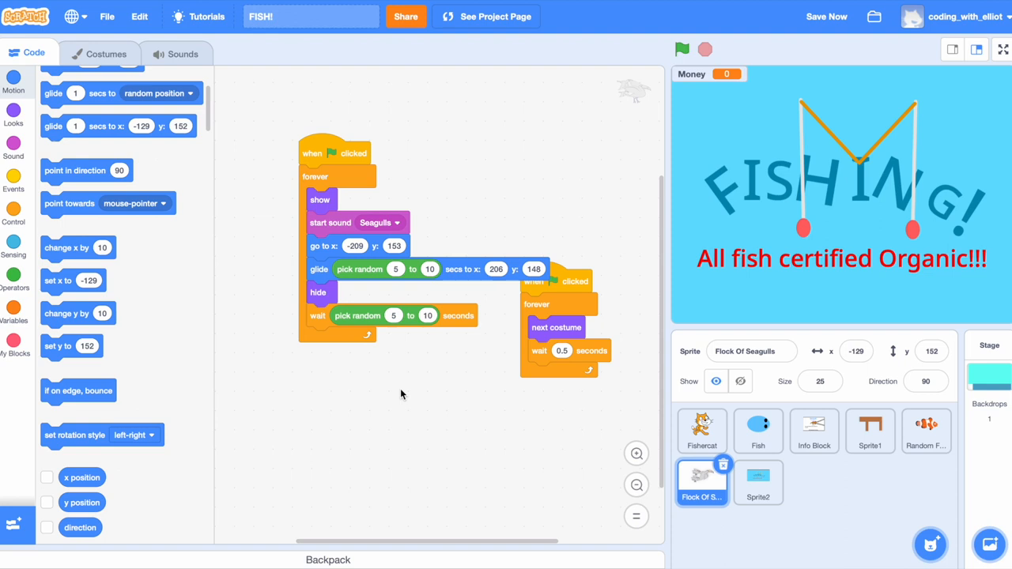
mouse_move(523, 302)
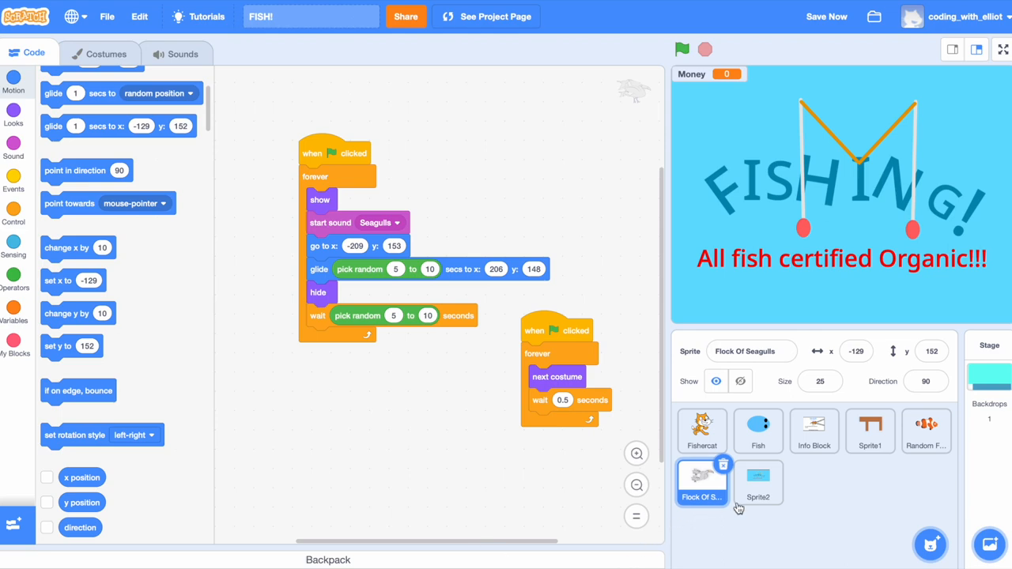
- Review Sprite2's ghost-effect front-layer script, then the Stage's Normal Seas backdrop and empty scripts
left_click(758, 483)
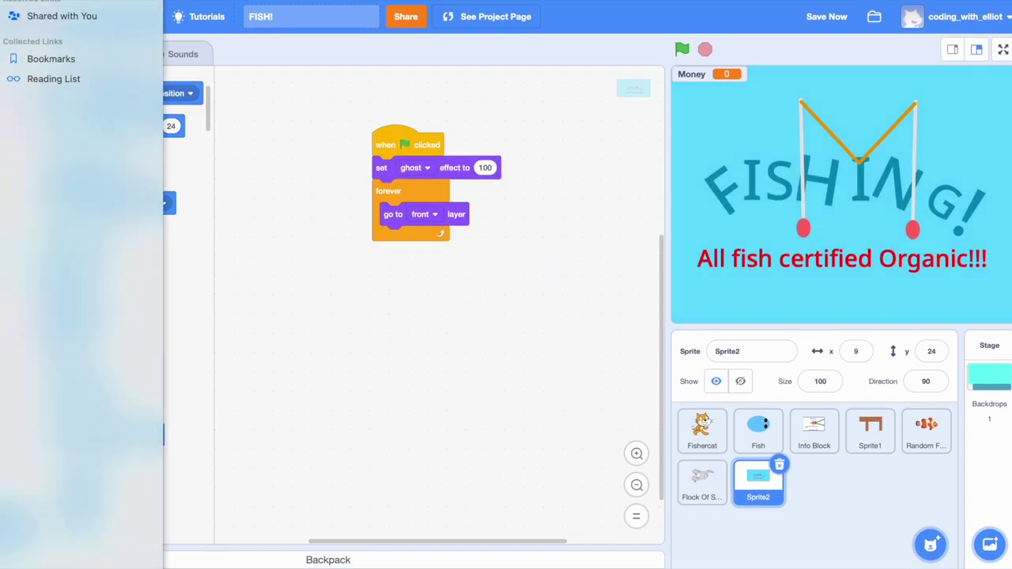
mouse_move(111, 251)
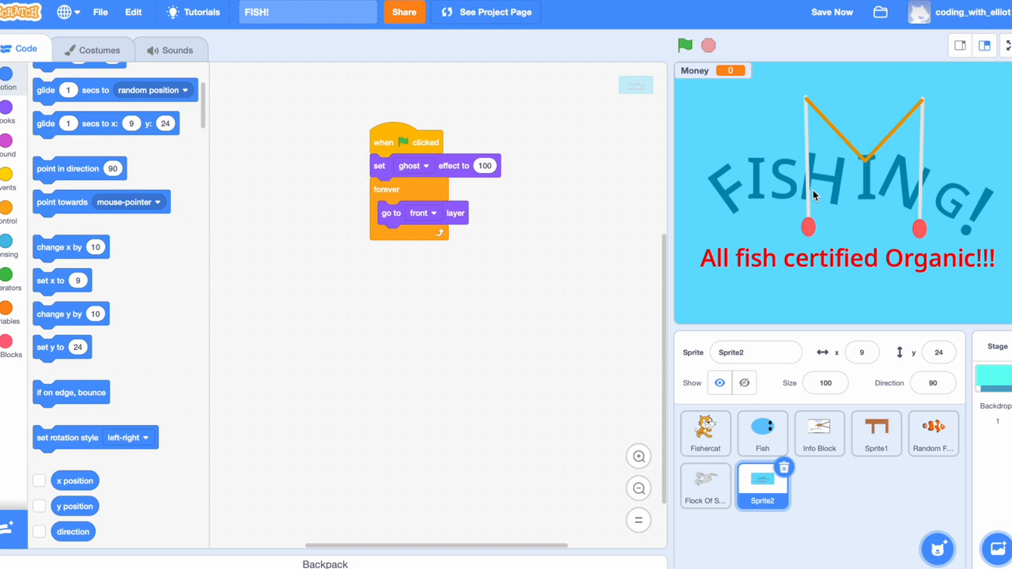
mouse_move(775, 178)
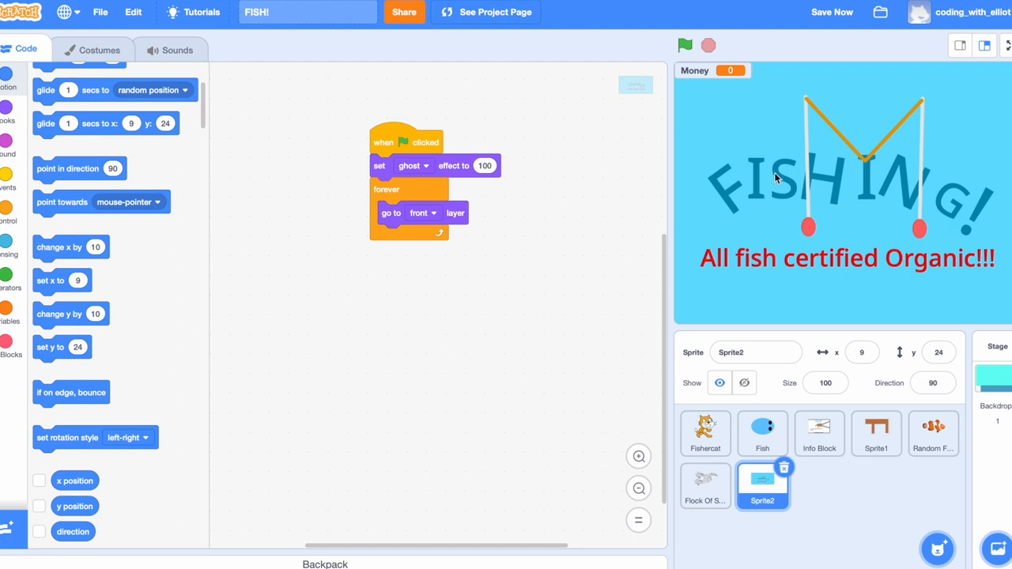
left_click(686, 44)
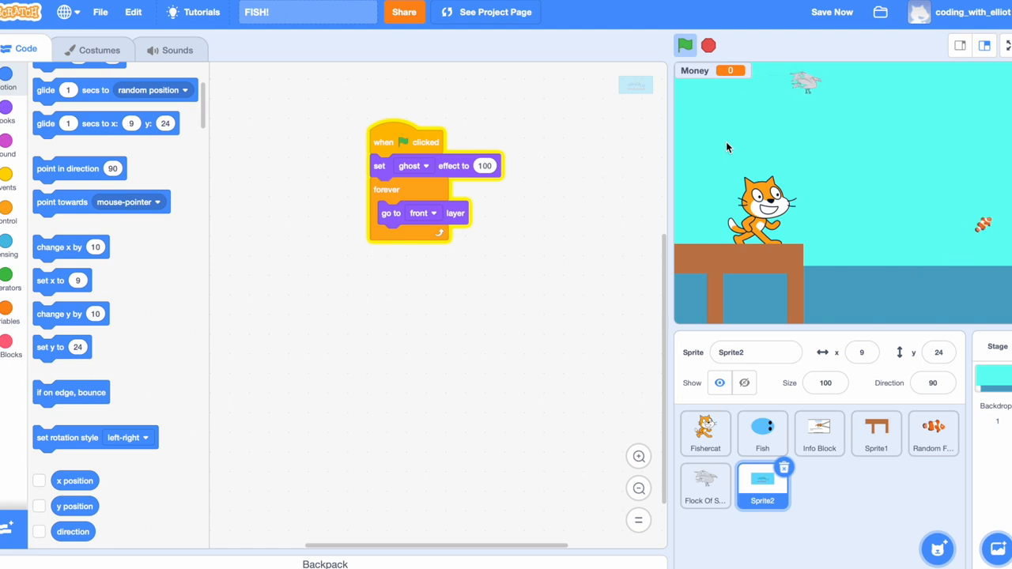
left_click(993, 372)
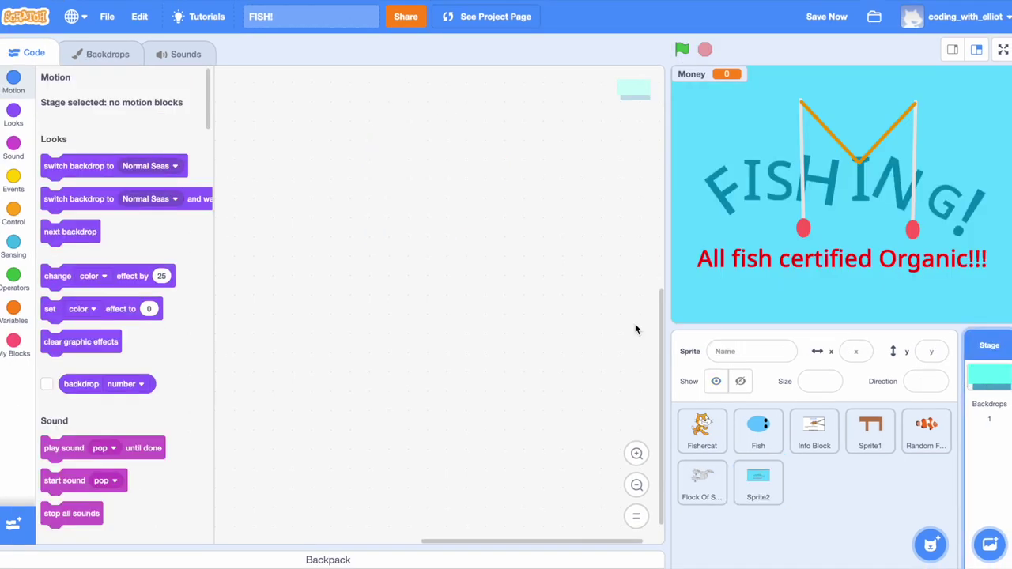
left_click(107, 52)
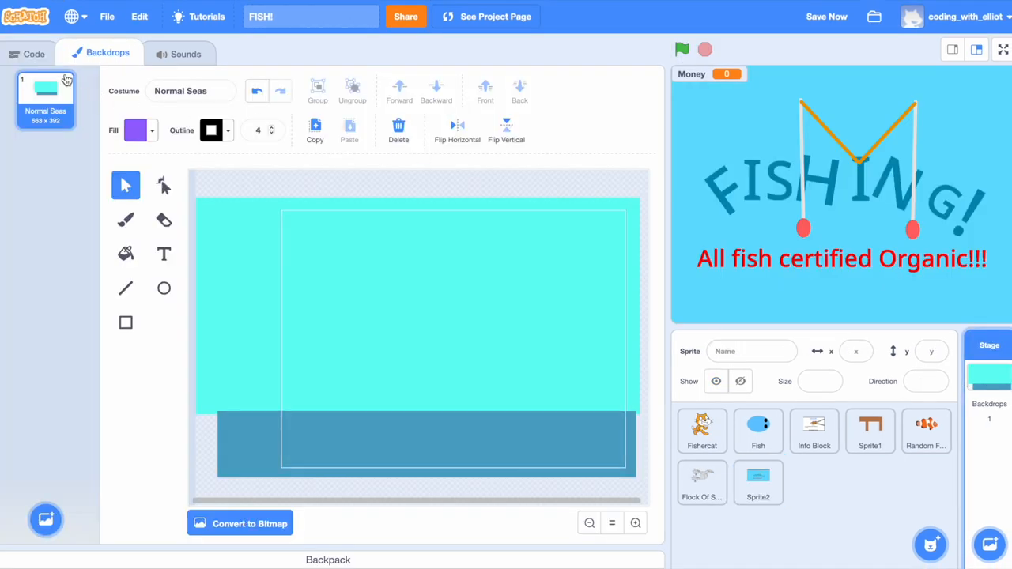
left_click(30, 53)
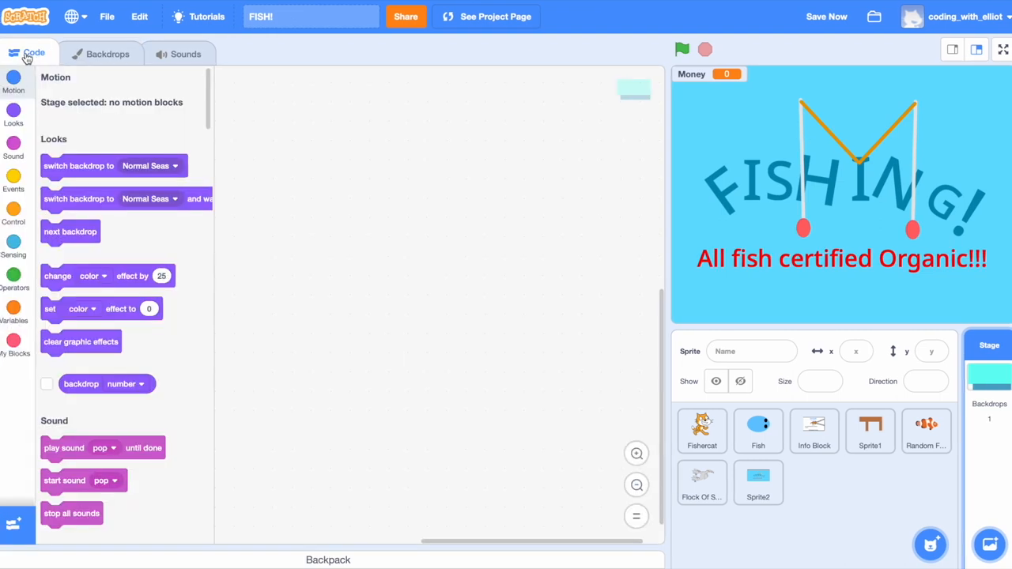